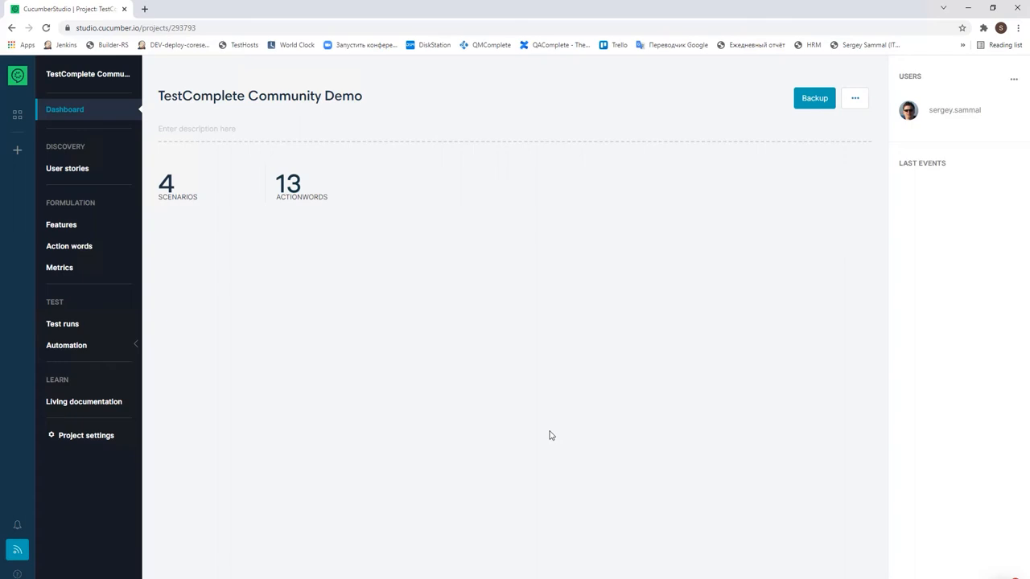
mouse_move(560, 427)
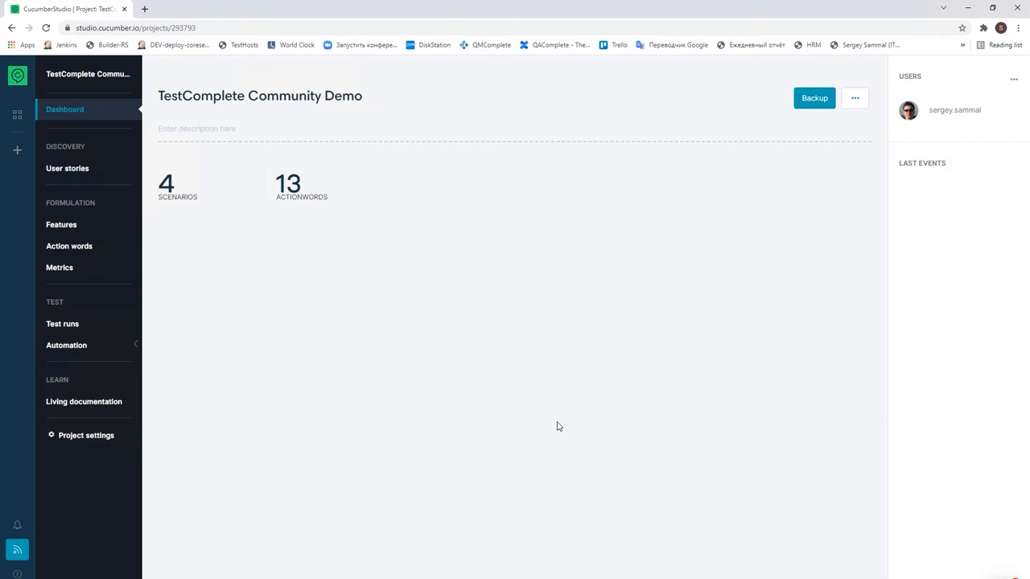
mouse_move(554, 355)
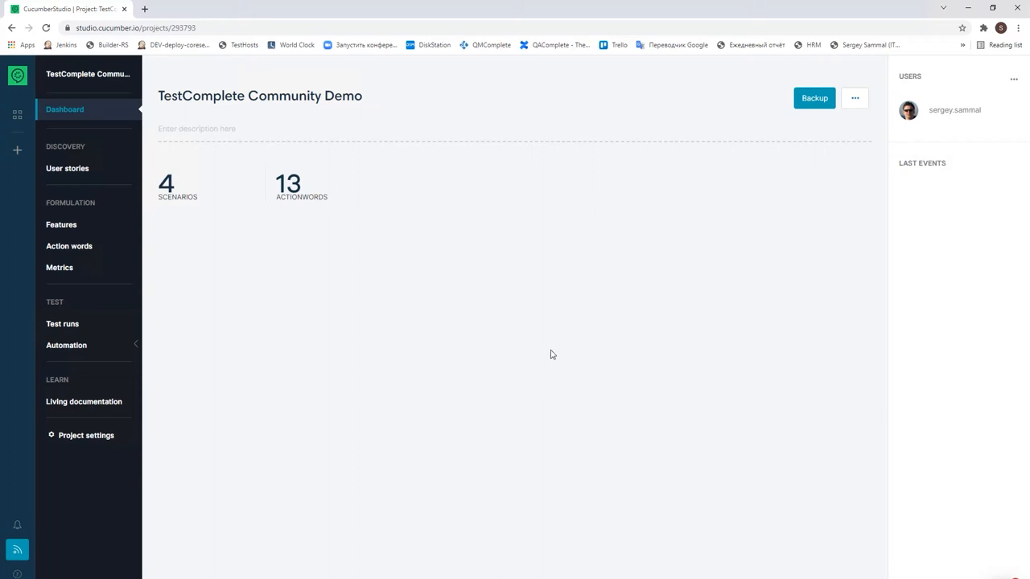
mouse_move(62, 230)
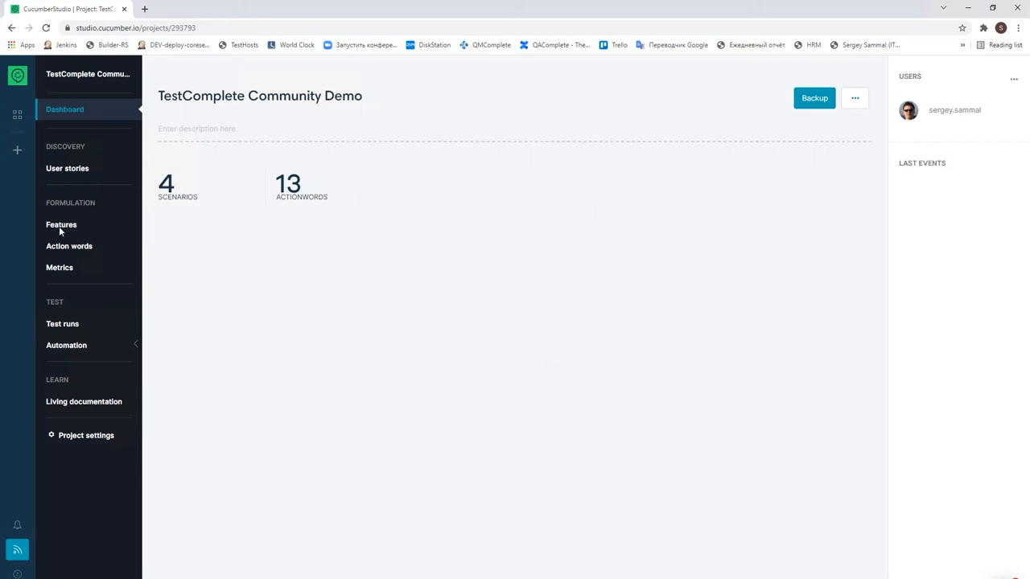
Show the Features area with the Login application tests folder and its four scenarios
click(61, 226)
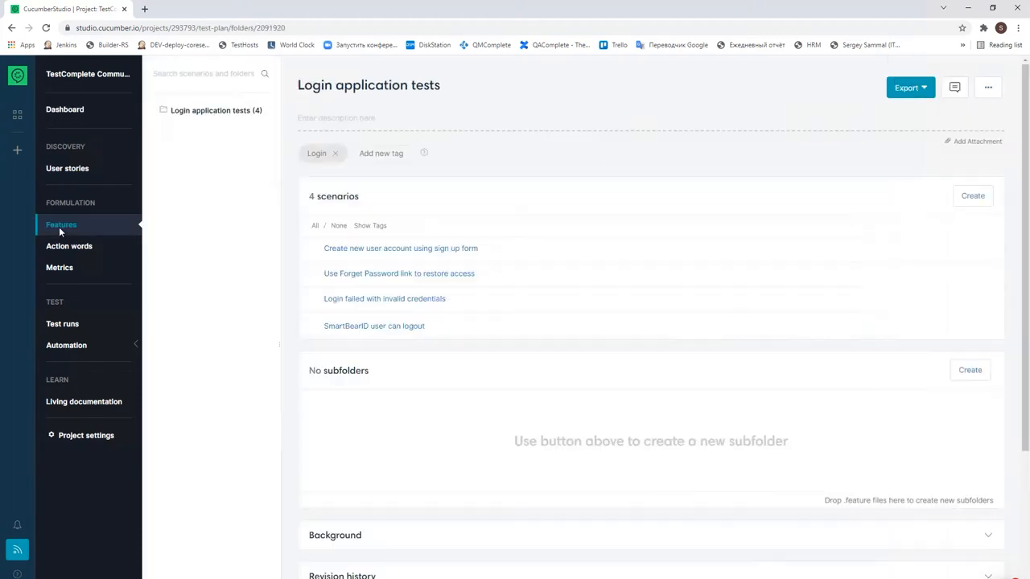
mouse_move(585, 203)
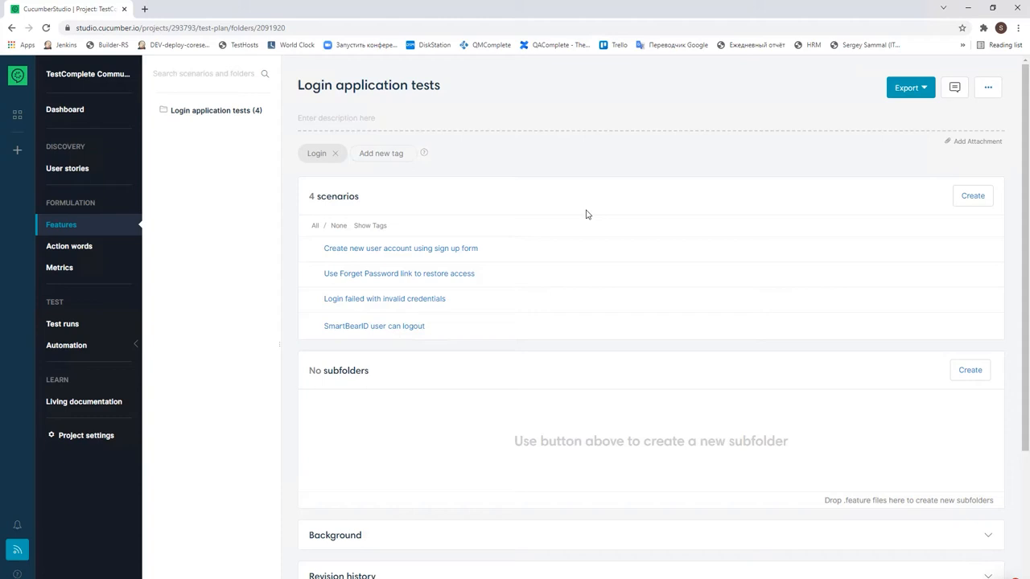
mouse_move(576, 213)
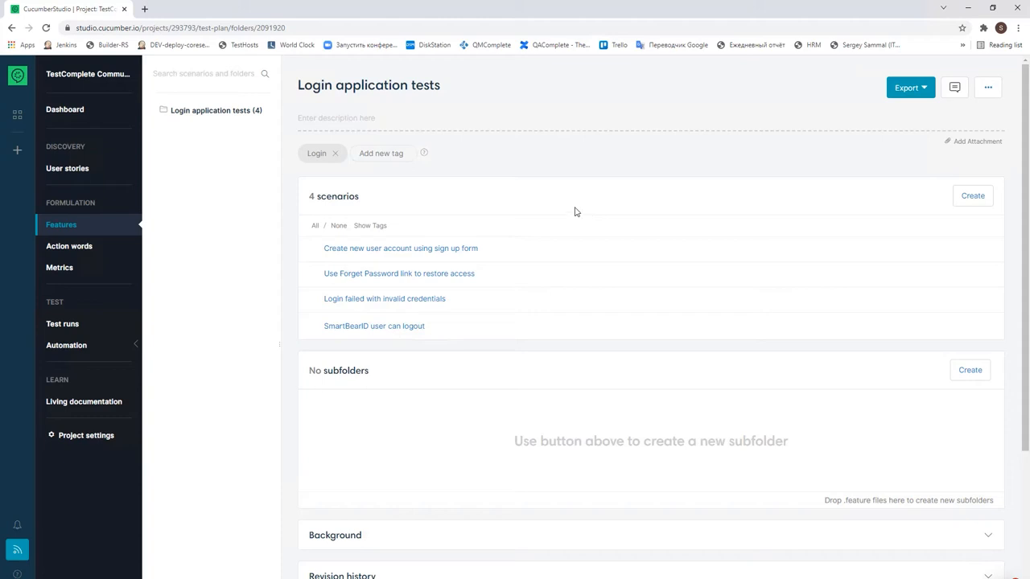
mouse_move(575, 236)
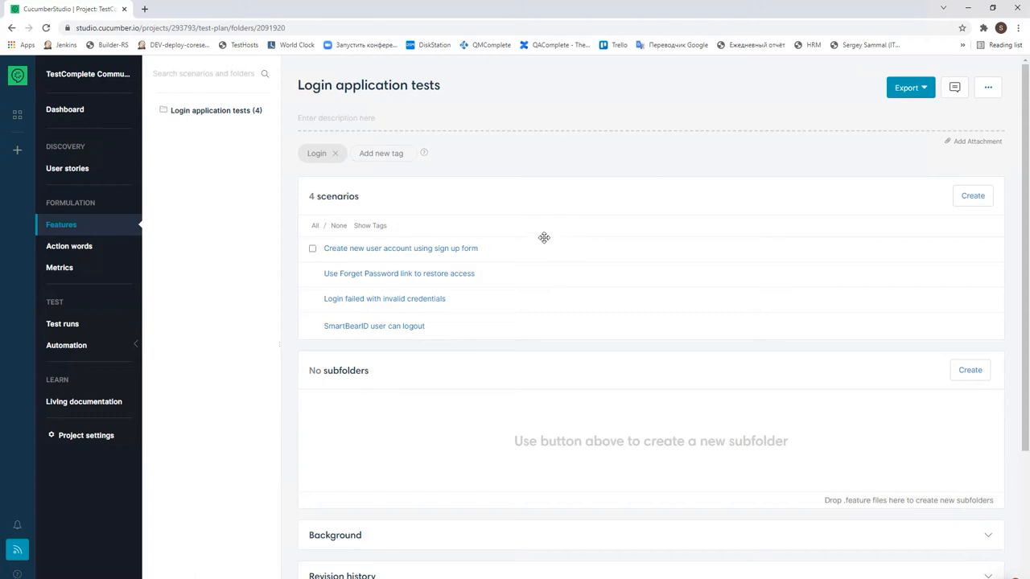
mouse_move(449, 248)
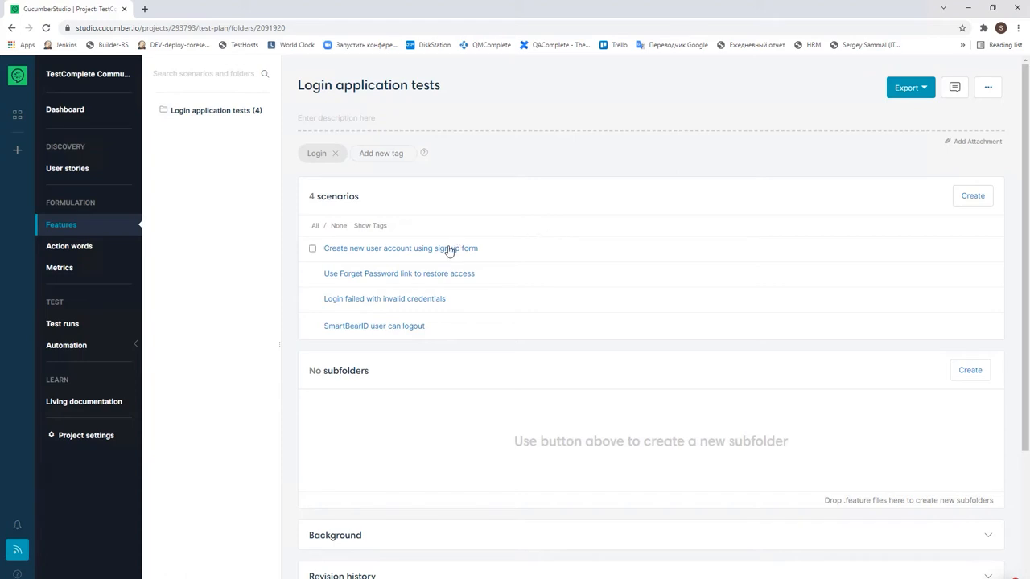
Review the sign up form scenario's steps, then move to the project's Test runs page
click(399, 248)
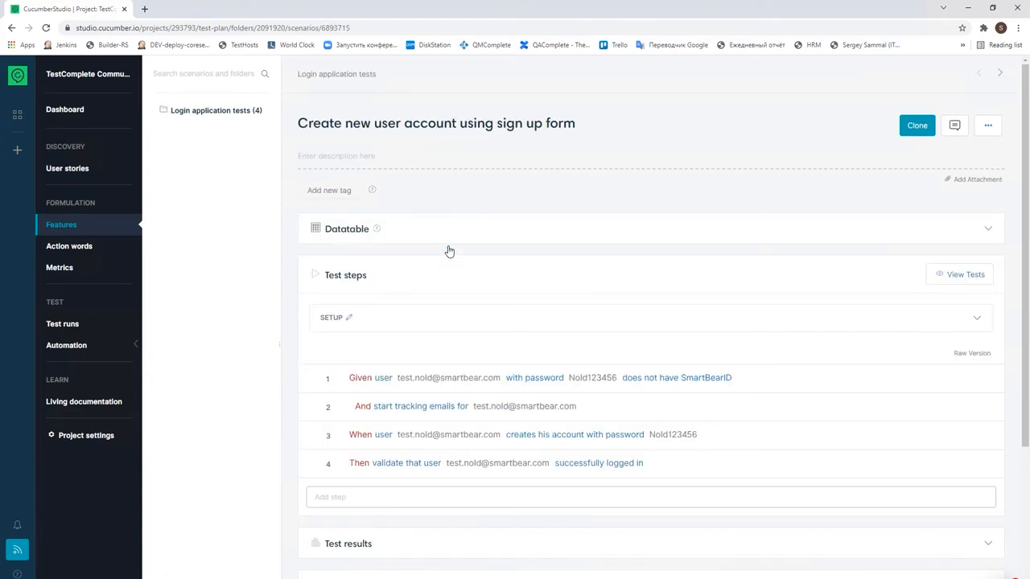
mouse_move(354, 354)
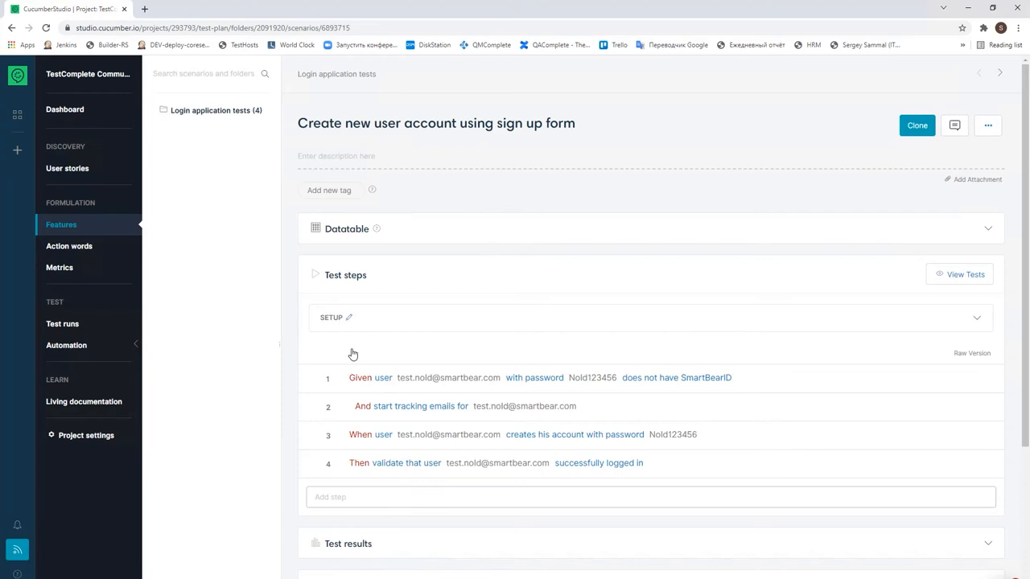
mouse_move(598, 333)
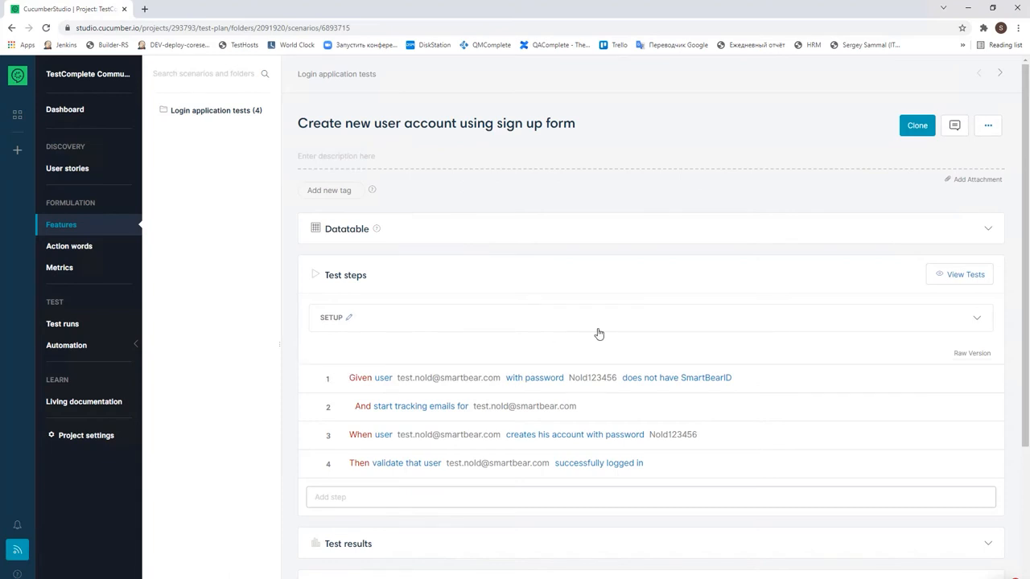
mouse_move(258, 245)
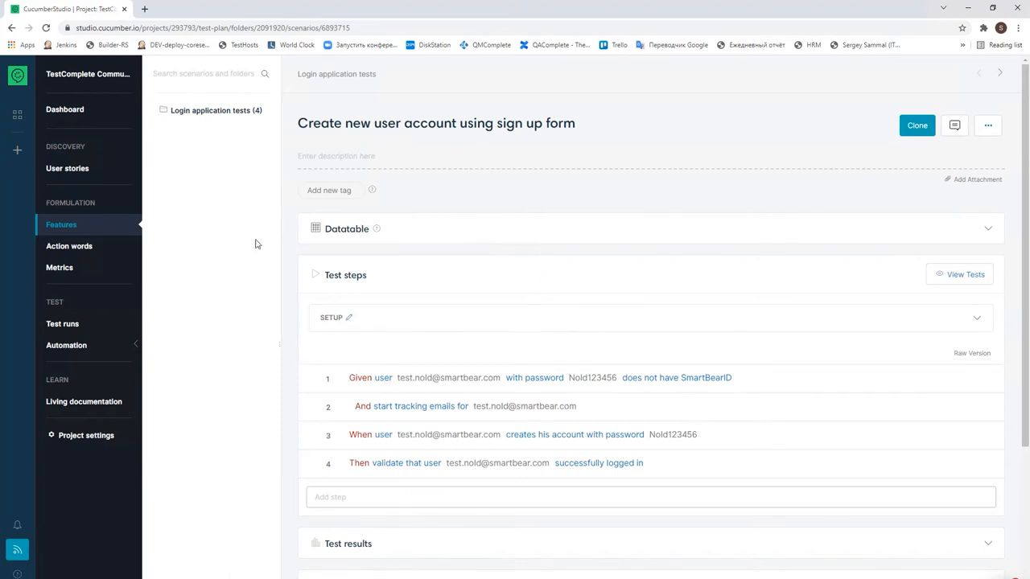
mouse_move(61, 323)
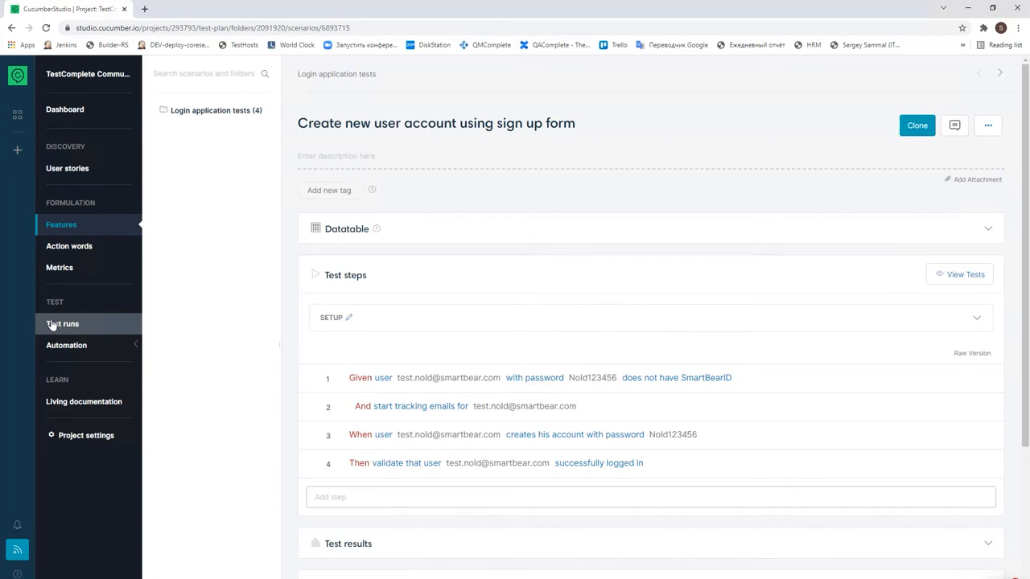
click(62, 324)
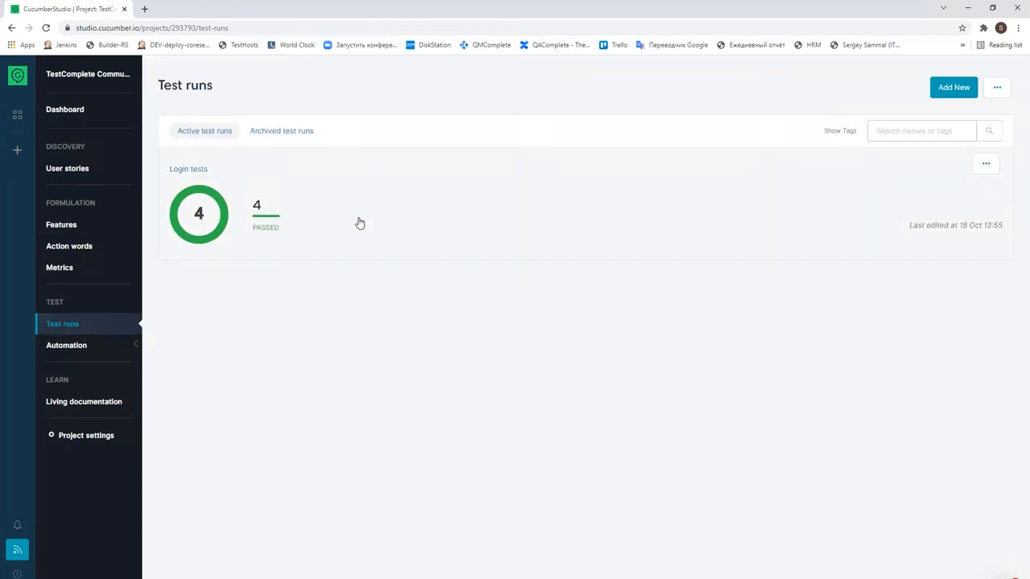
mouse_move(321, 206)
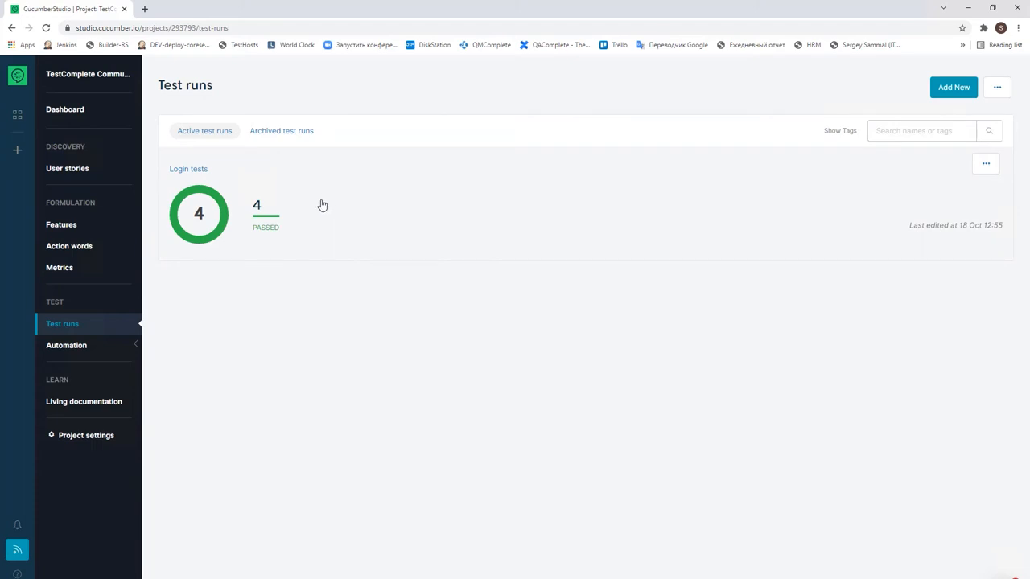
View the sign up form test's passed execution inside the Login tests run
click(189, 169)
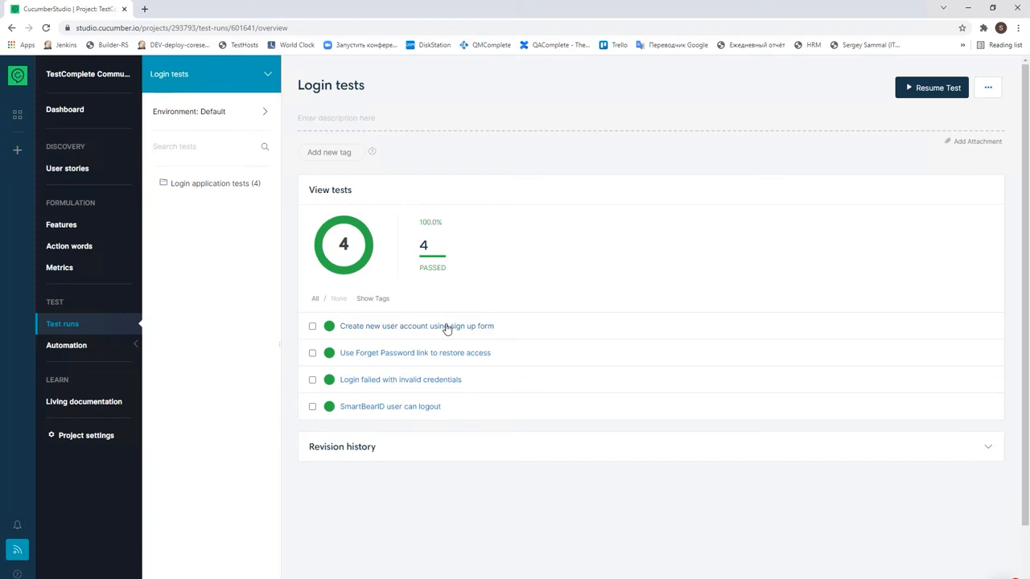
click(415, 325)
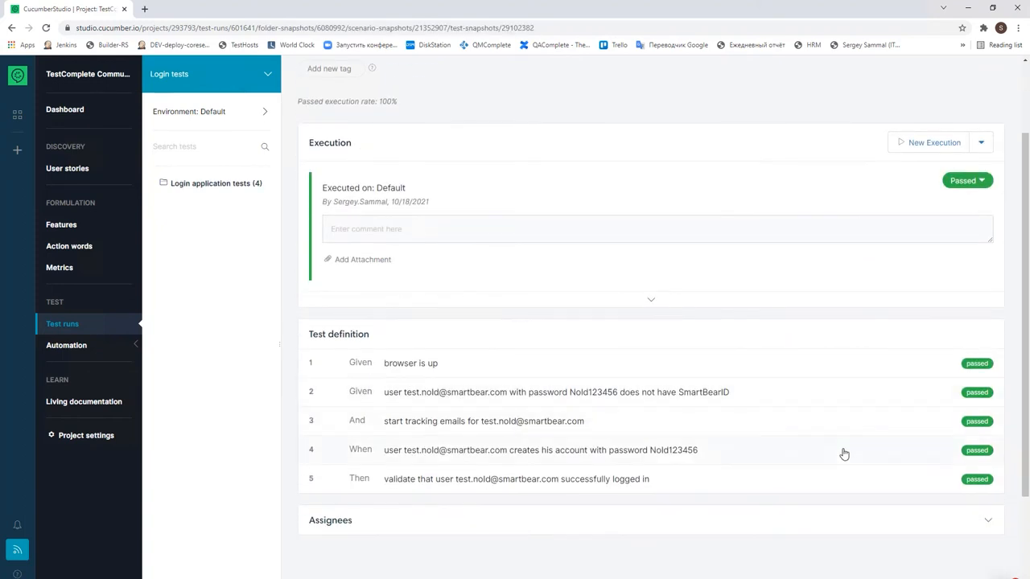
scroll(down, 3)
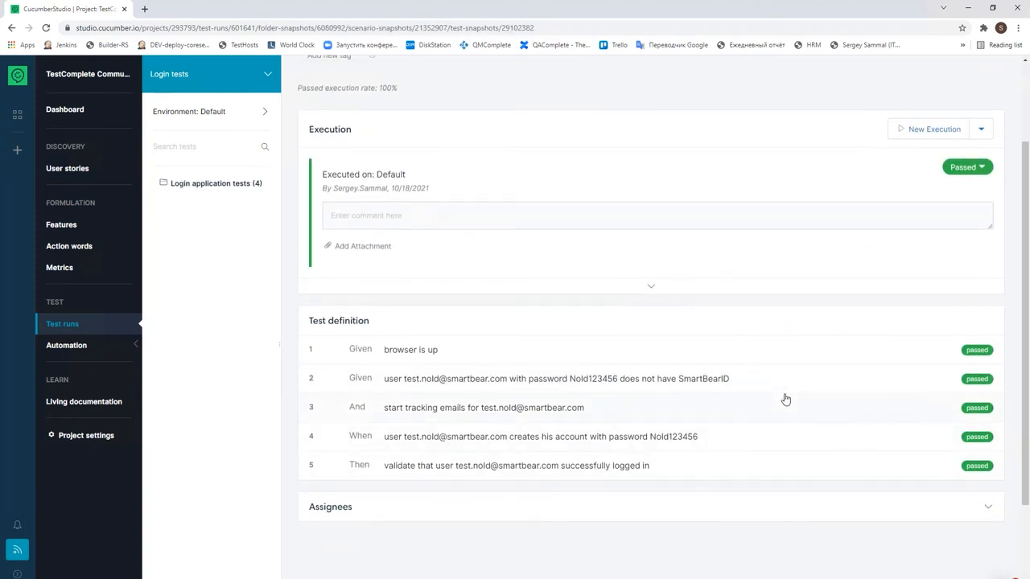
scroll(up, 3)
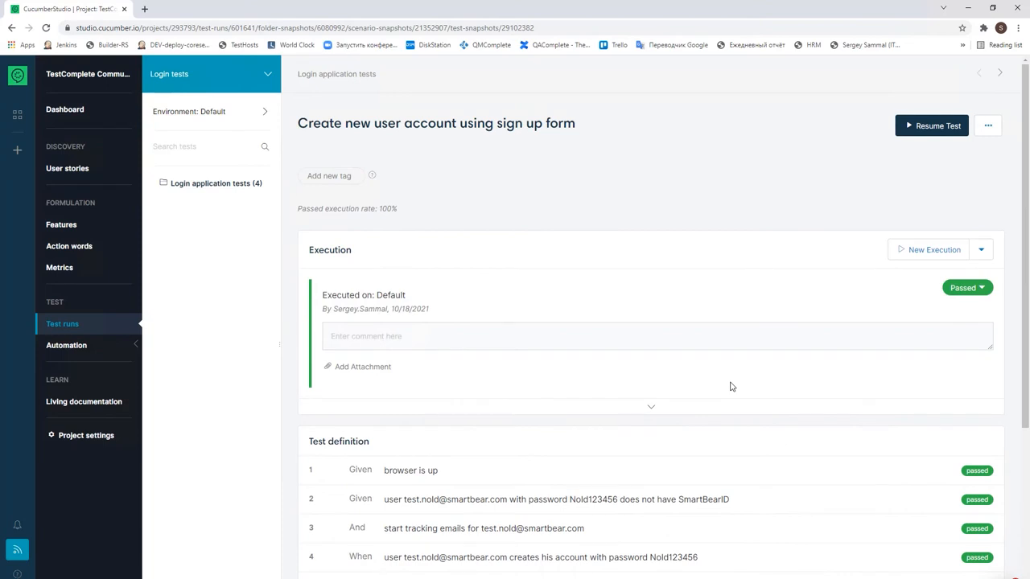
mouse_move(81, 323)
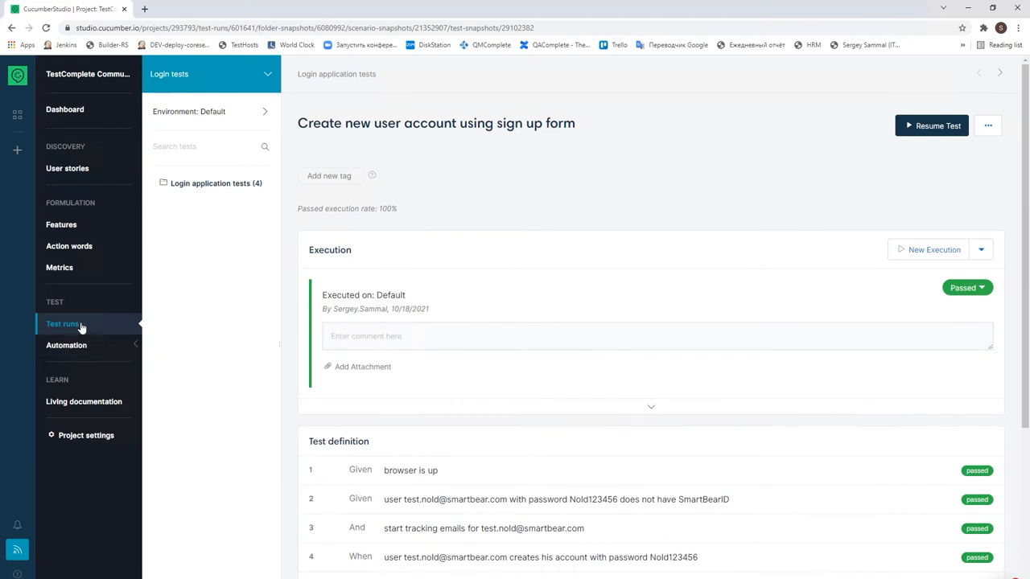
mouse_move(64, 324)
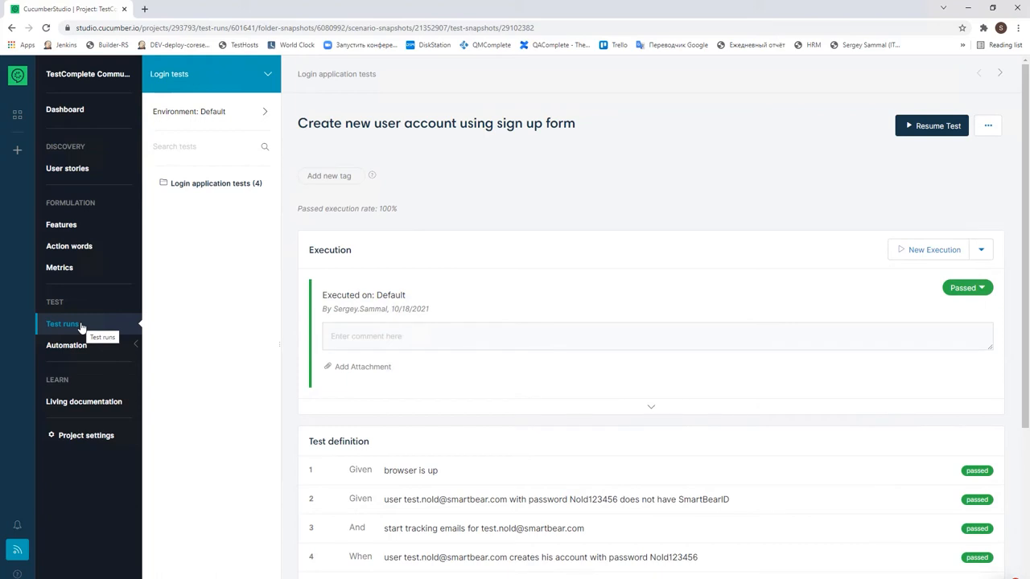
mouse_move(88, 290)
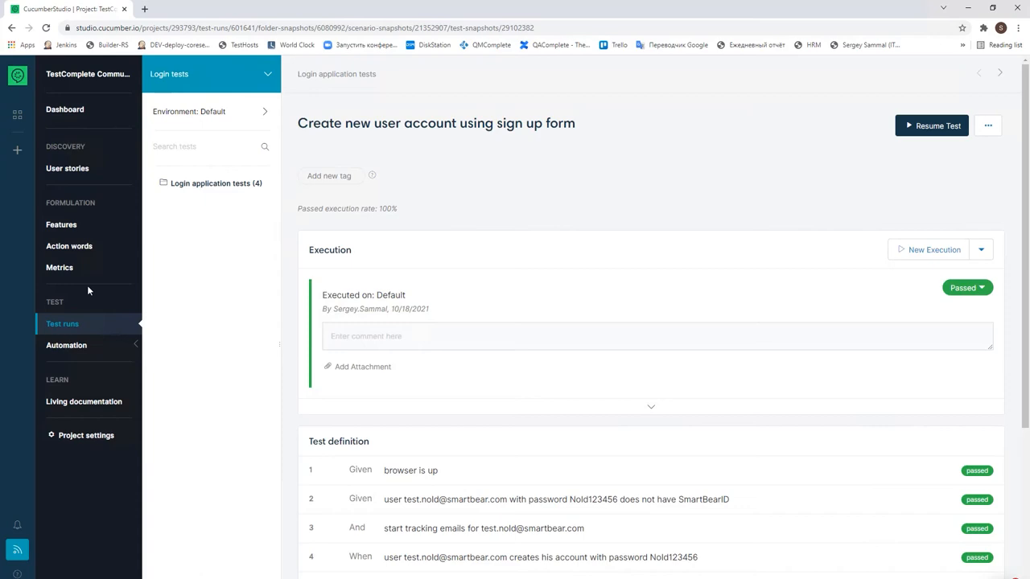
mouse_move(72, 222)
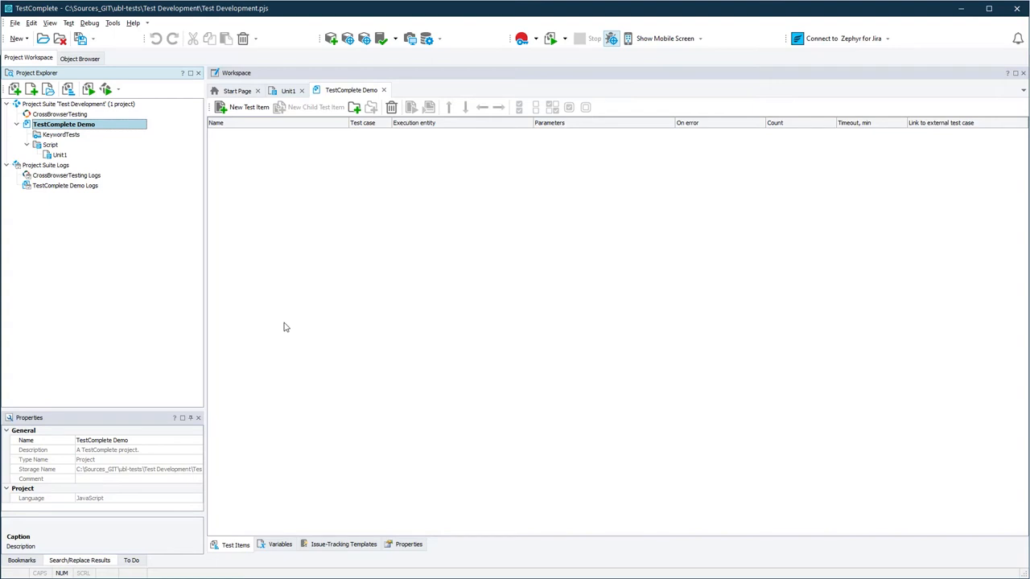
mouse_move(288, 315)
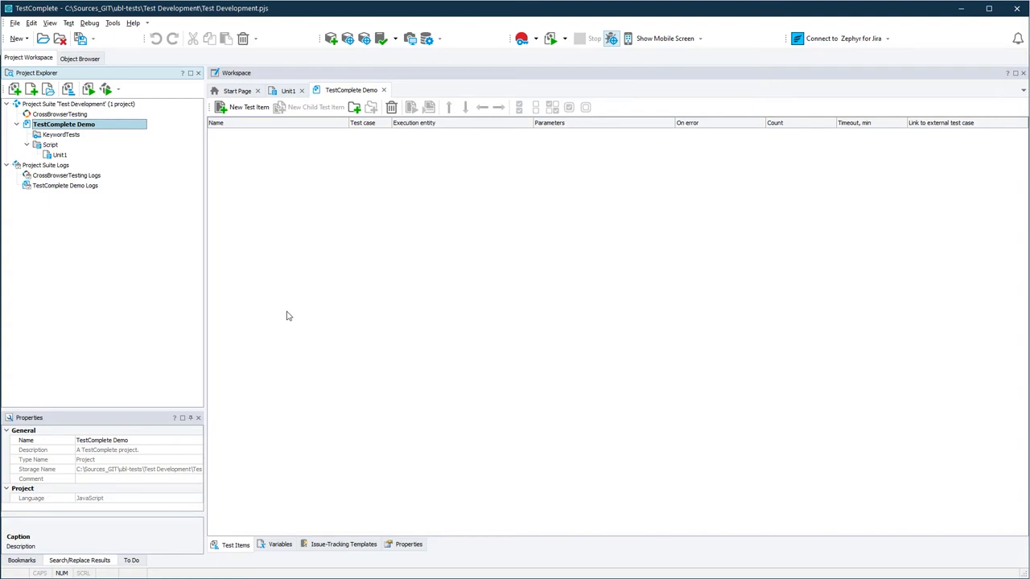
mouse_move(280, 300)
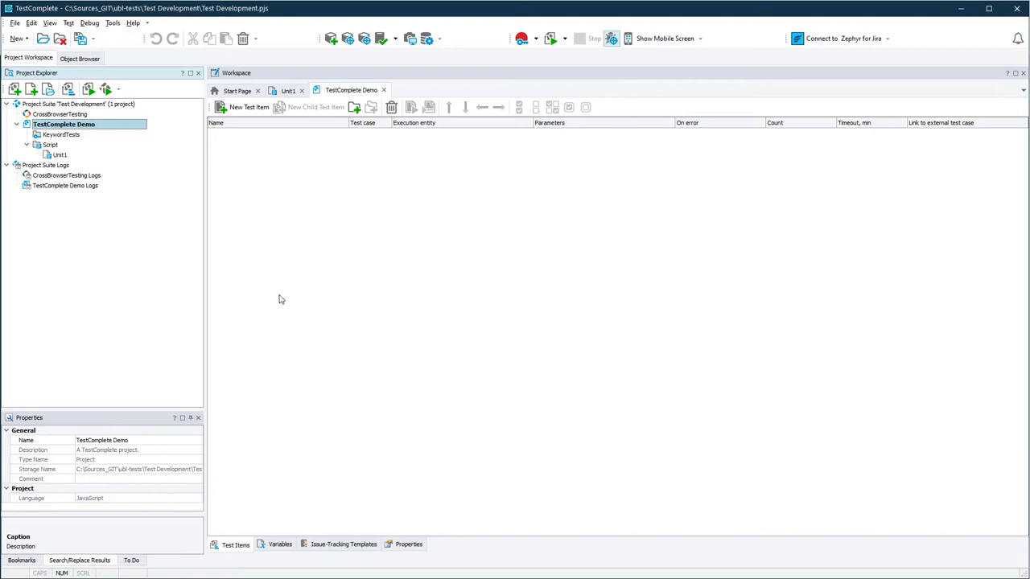
mouse_move(190, 161)
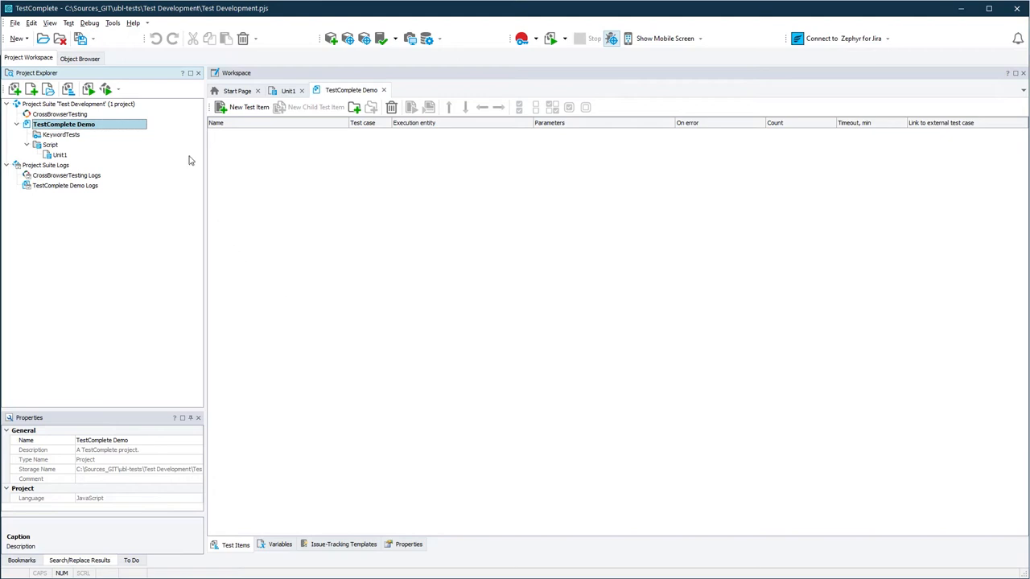
mouse_move(164, 135)
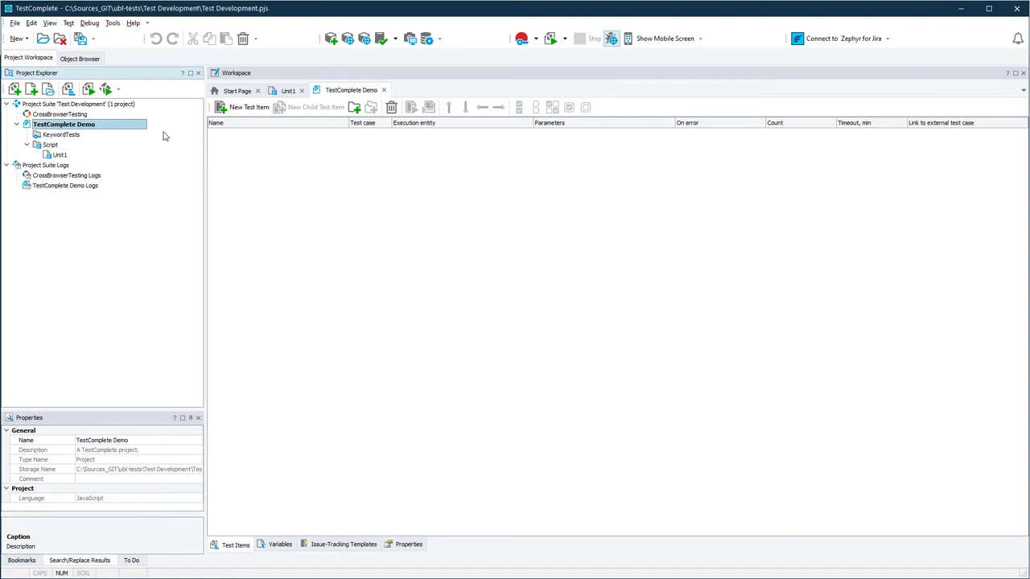
mouse_move(71, 129)
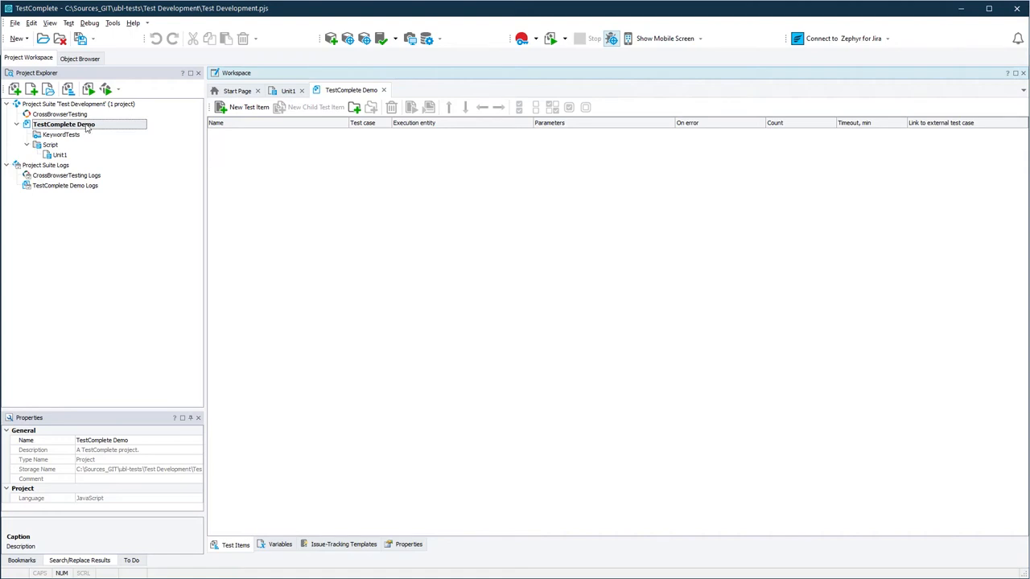
mouse_move(419, 506)
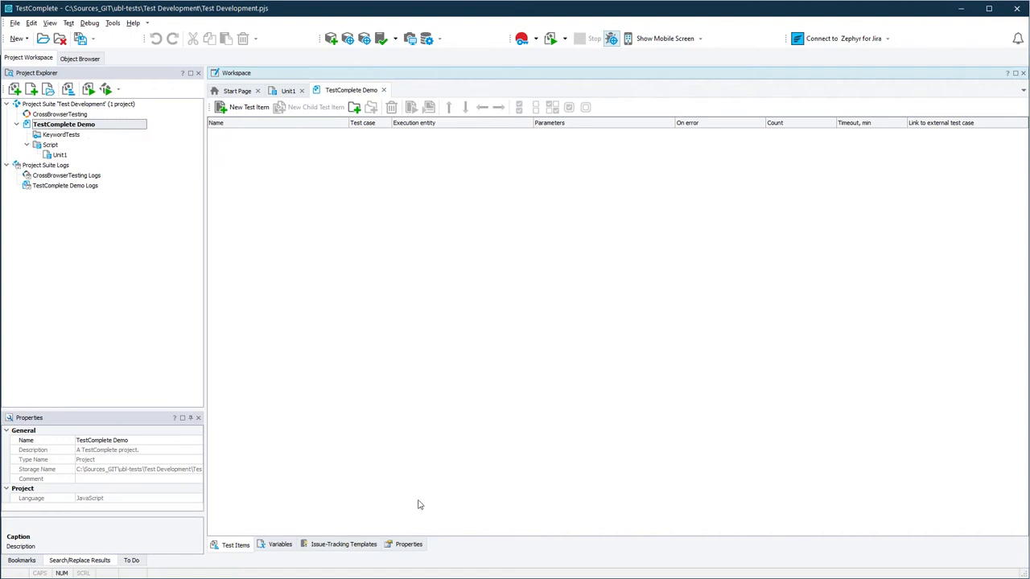
click(409, 544)
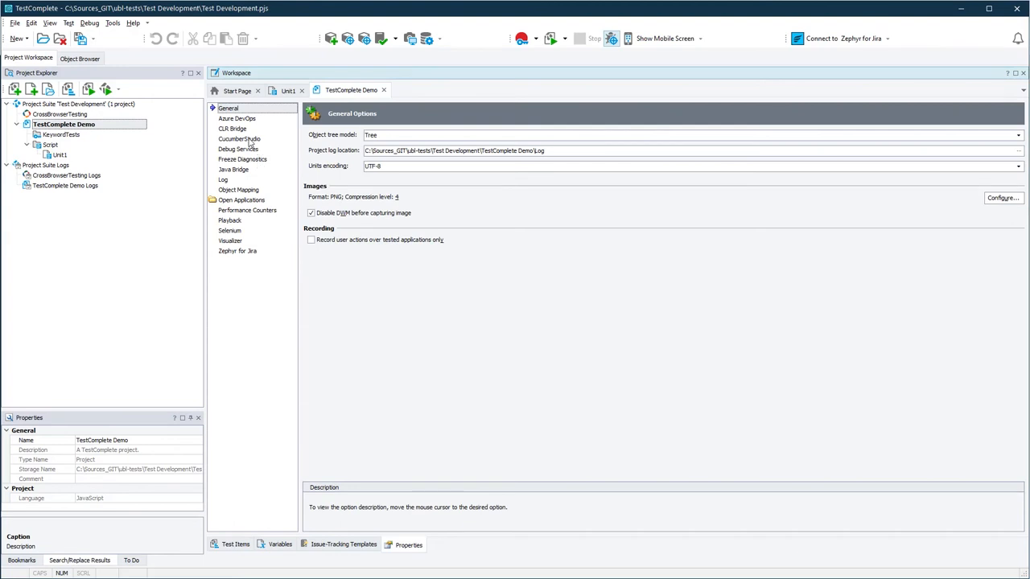
Bind TestComplete Demo to the TestComplete Community Demo CucumberStudio project and begin the feature import
click(238, 139)
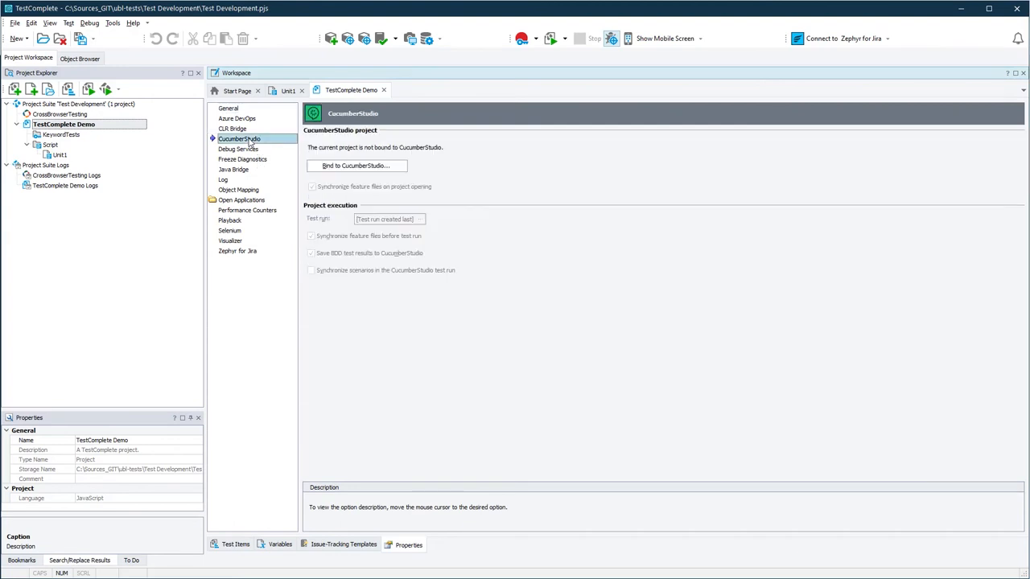
mouse_move(356, 165)
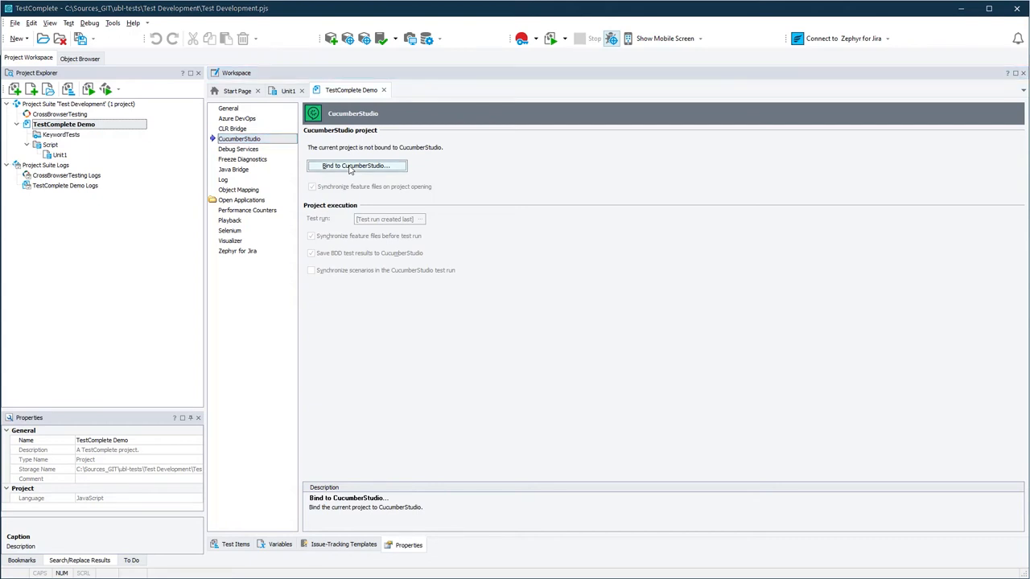
click(357, 166)
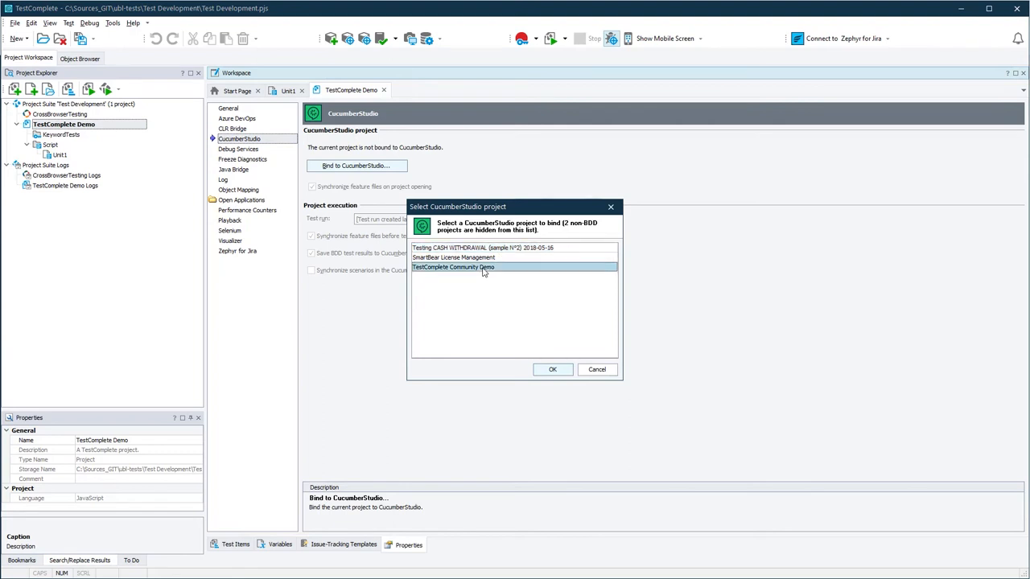
mouse_move(554, 369)
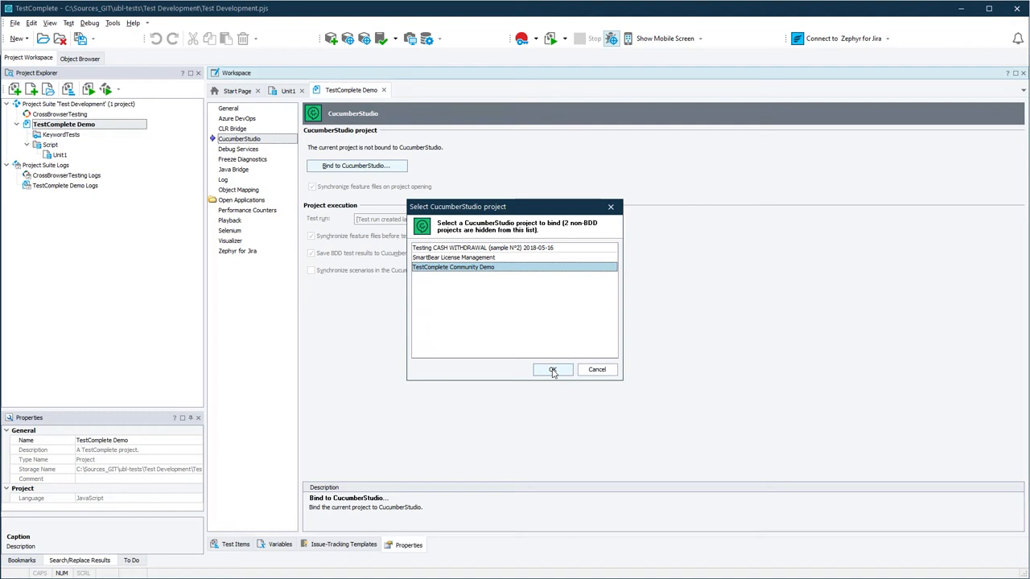
click(552, 368)
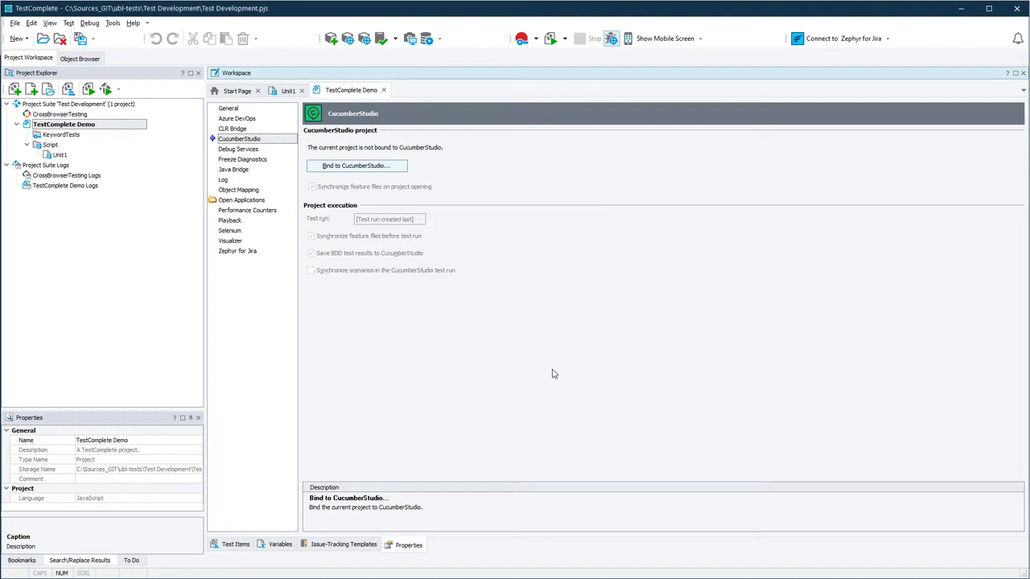
click(358, 166)
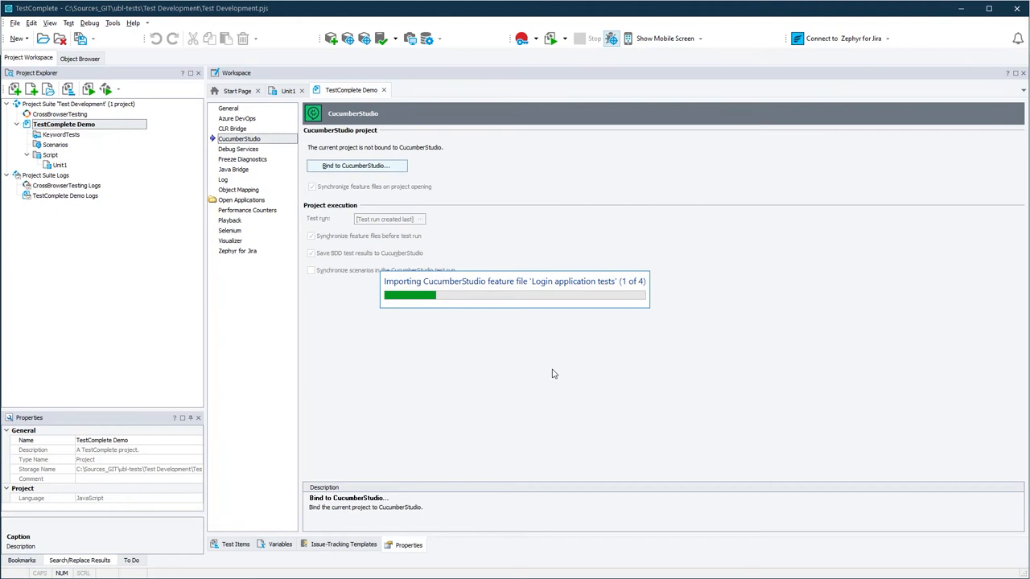
mouse_move(554, 345)
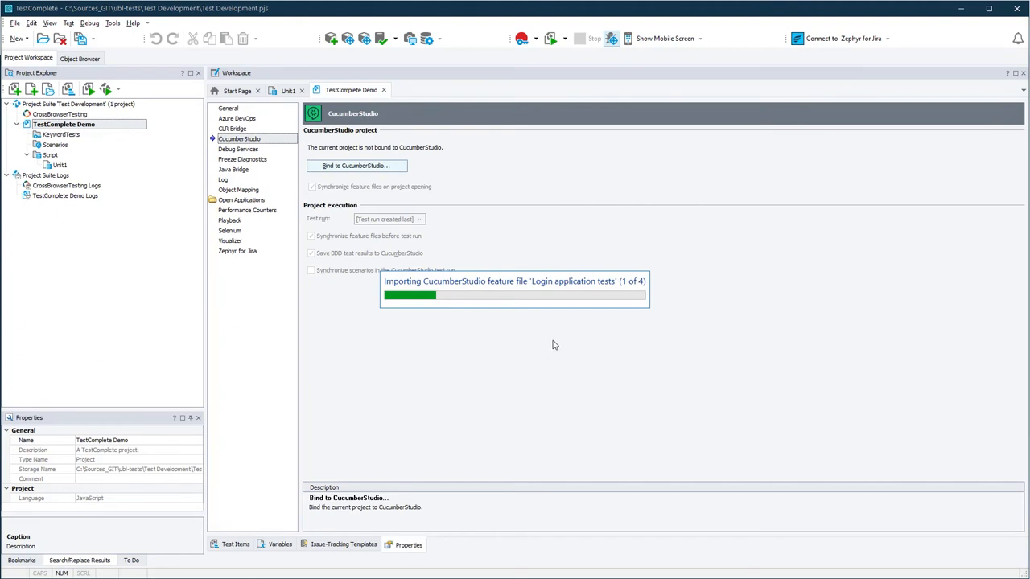
mouse_move(516, 251)
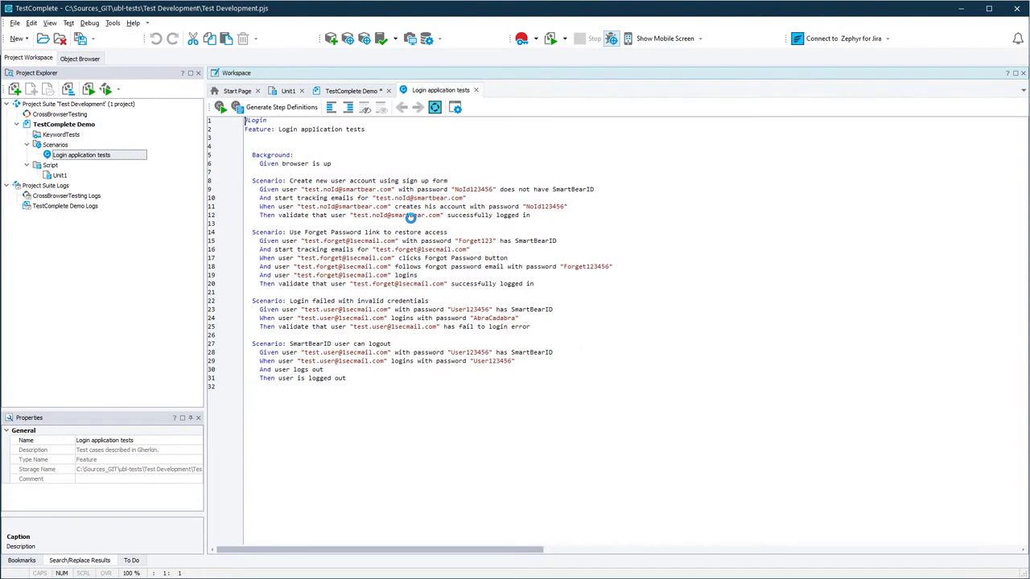
mouse_move(370, 151)
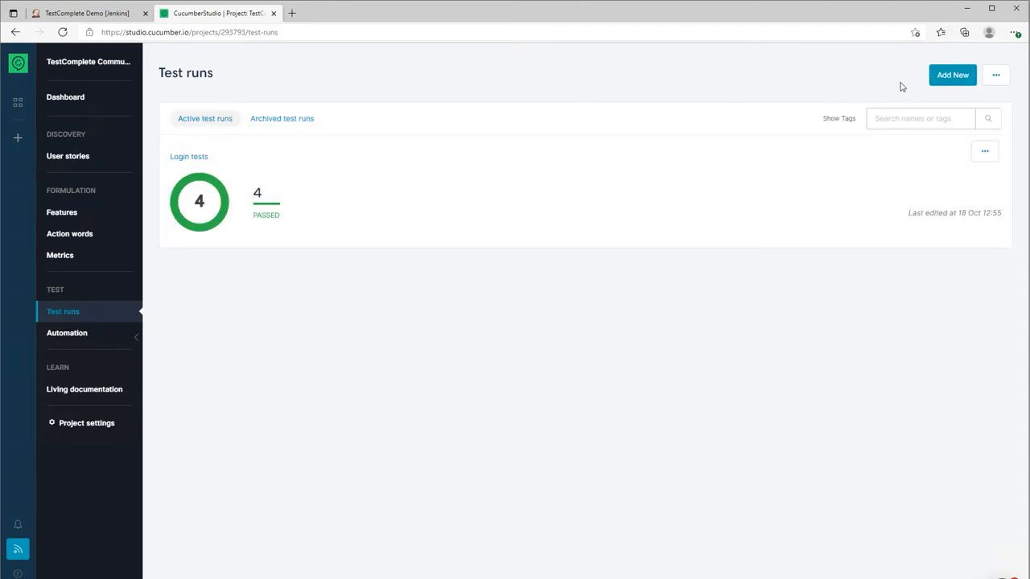
Create a new test run named Login Demo including all test cases
click(953, 76)
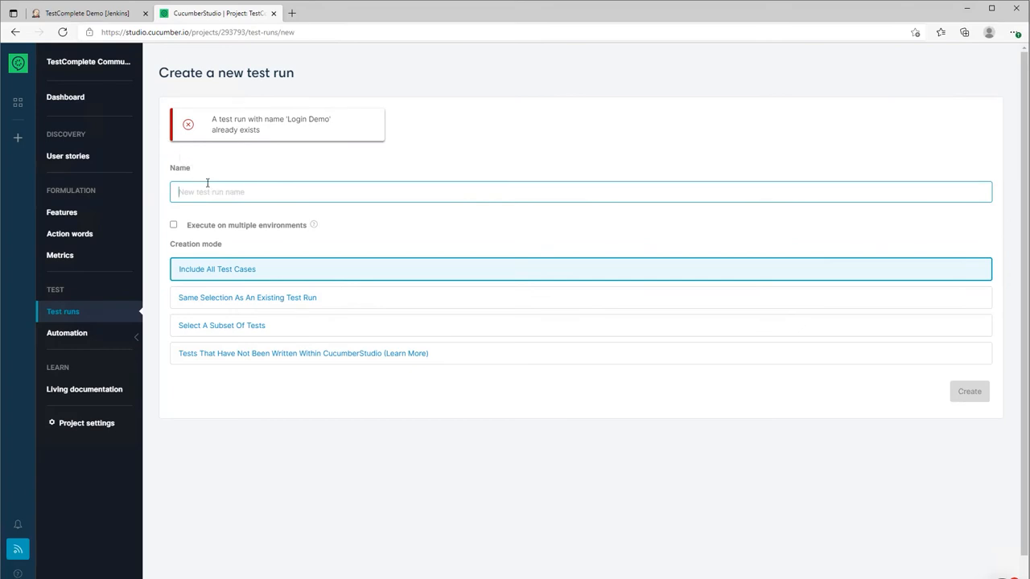
text(Login)
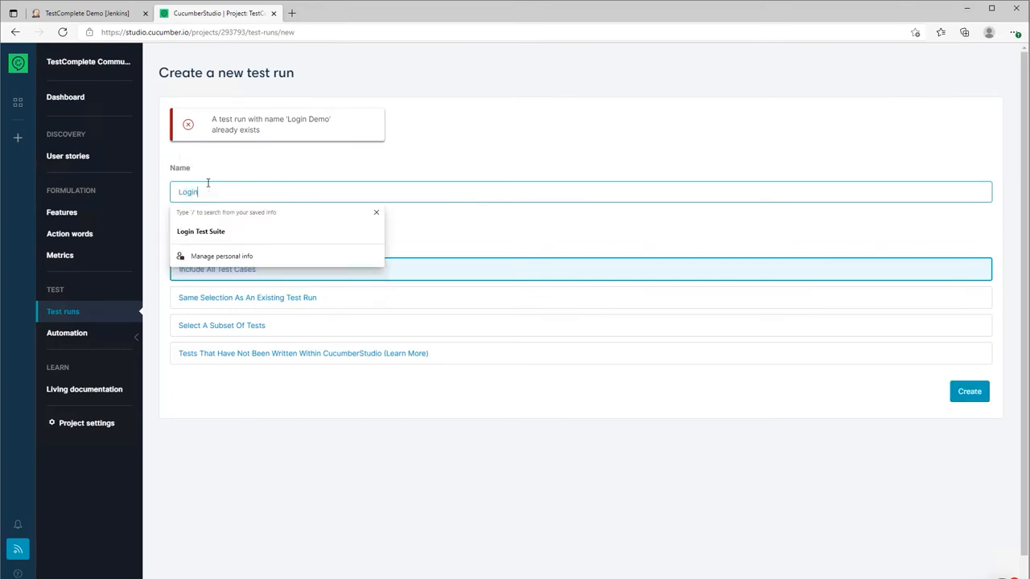
text(e)
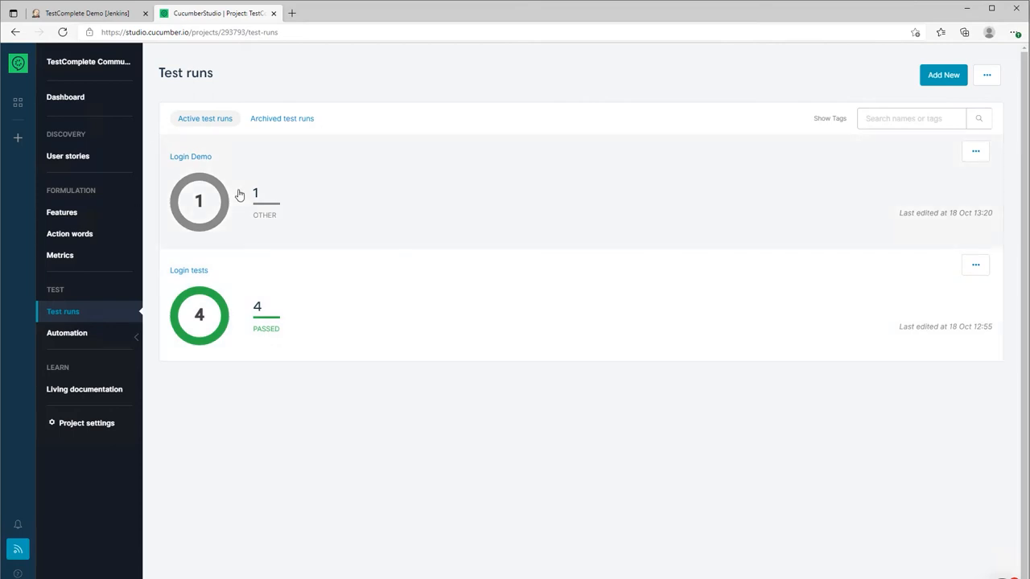
mouse_move(213, 196)
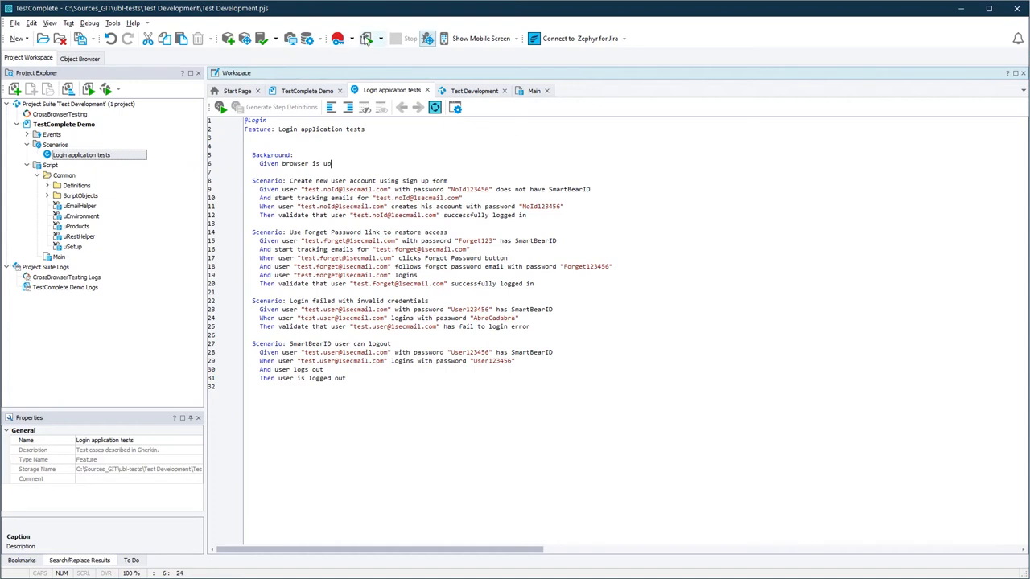
Play back the sign-up scenario, logging into SmartBear License Management until the run finishes
click(338, 38)
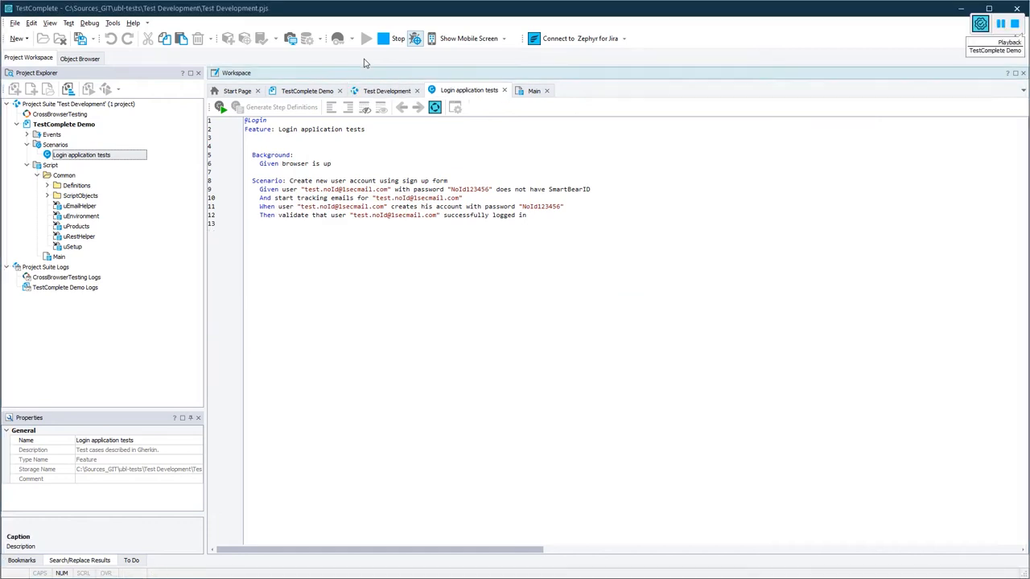
click(349, 38)
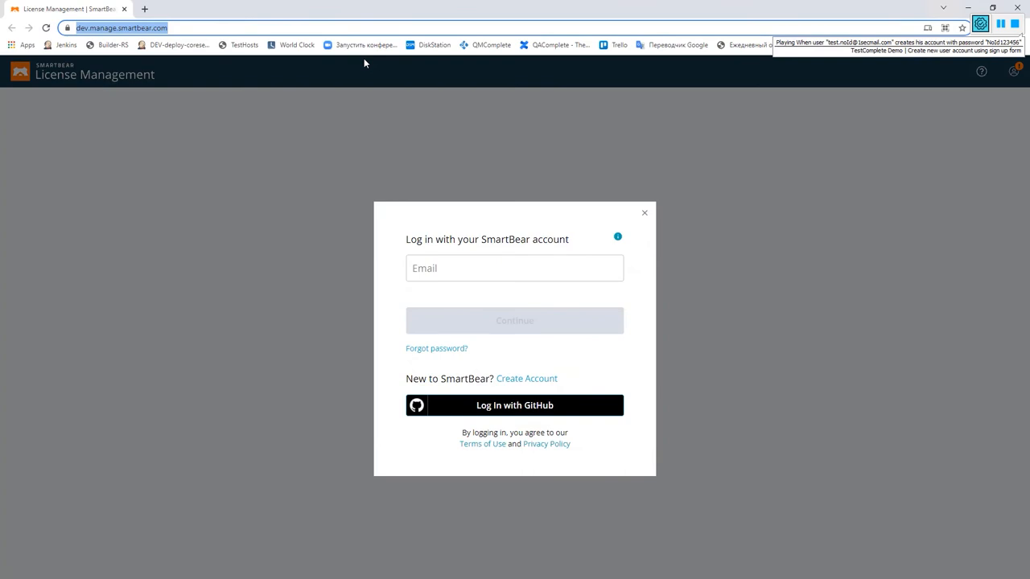
click(526, 378)
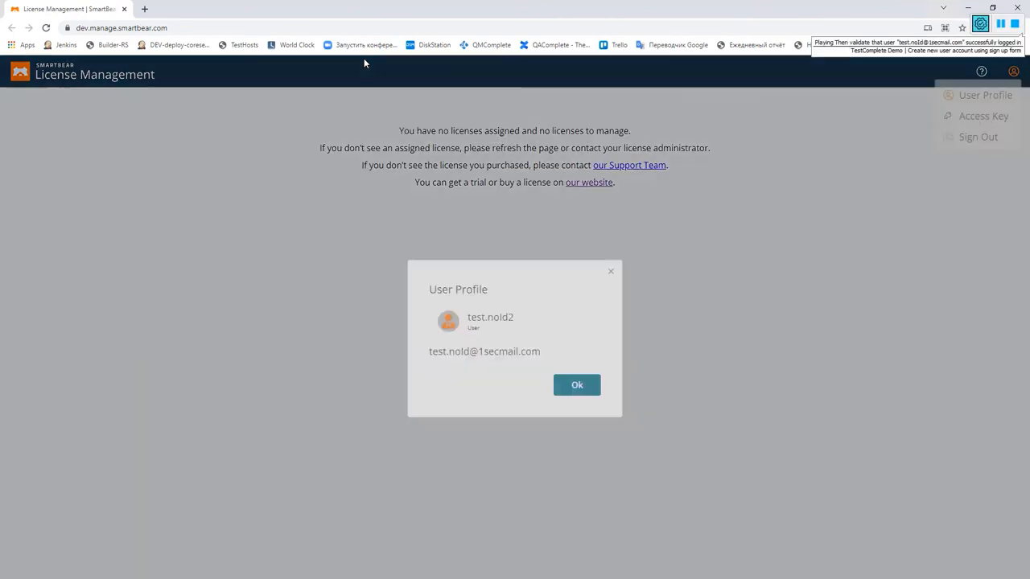
click(576, 385)
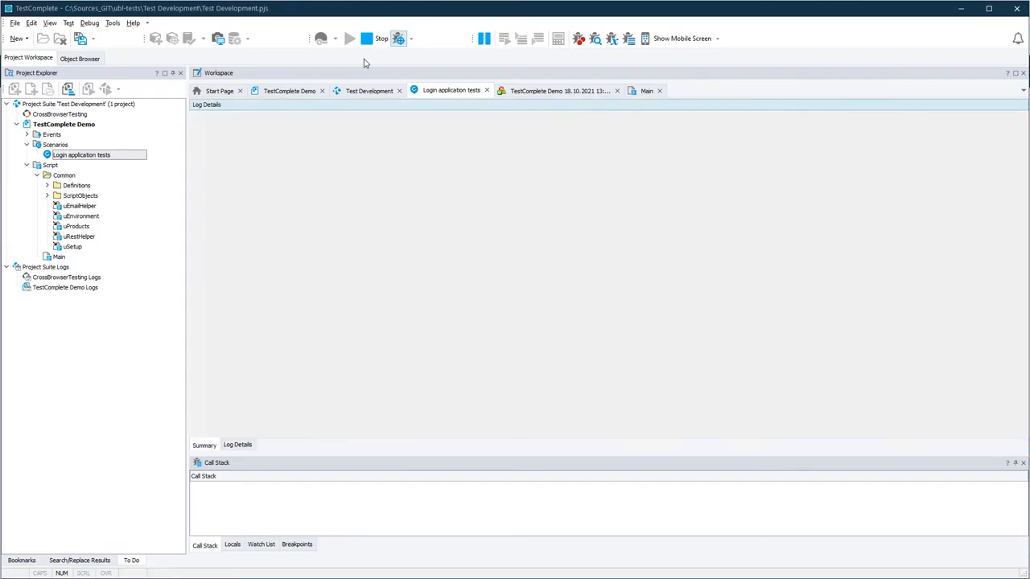
View the log Summary showing one test case executed and passed
click(350, 39)
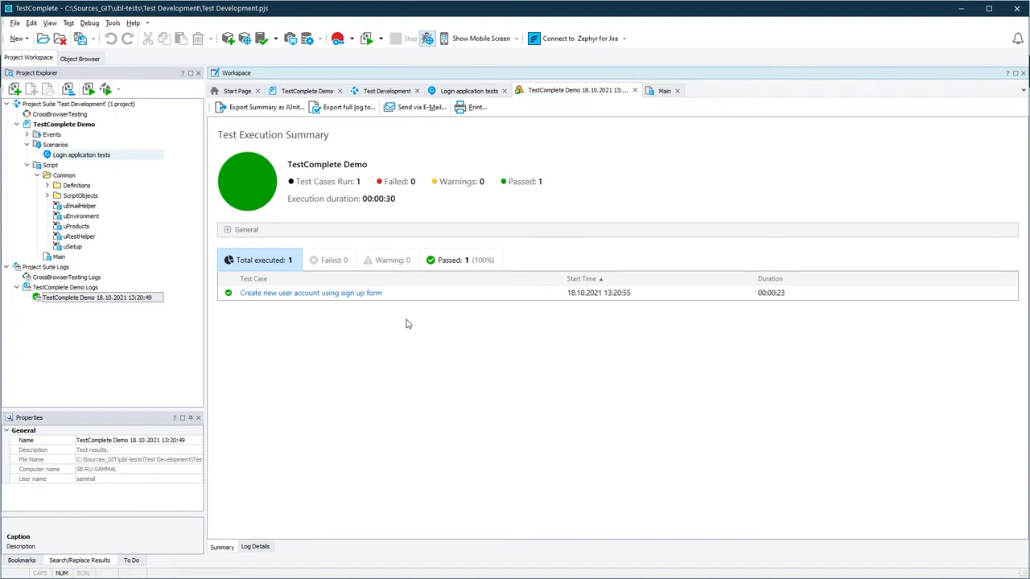
mouse_move(391, 322)
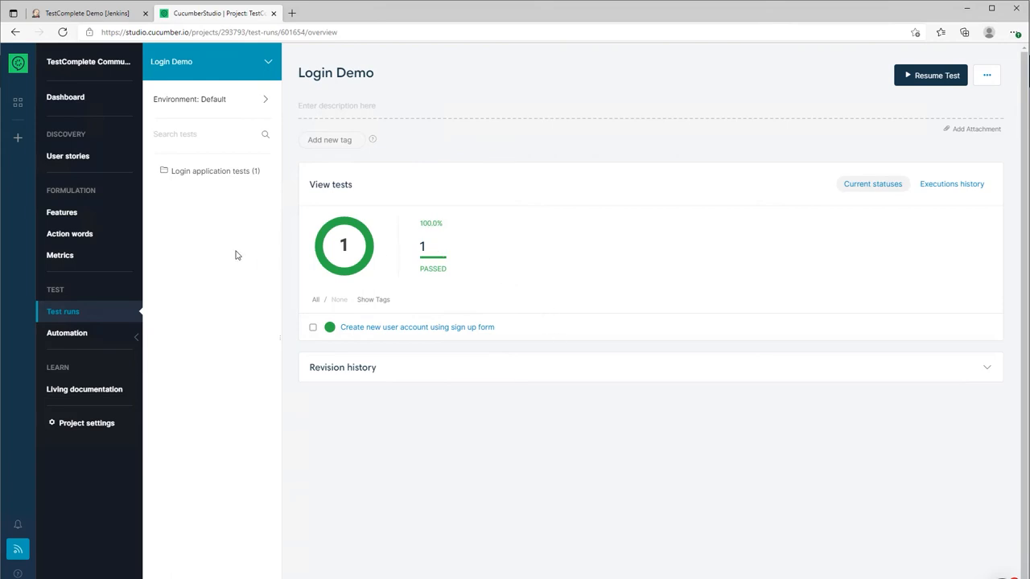
mouse_move(862, 512)
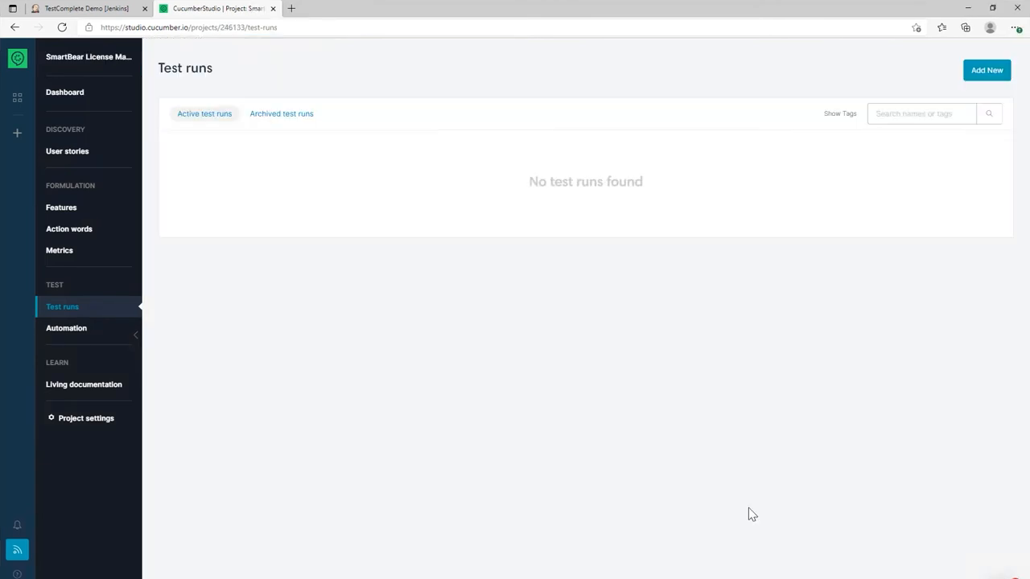
mouse_move(721, 525)
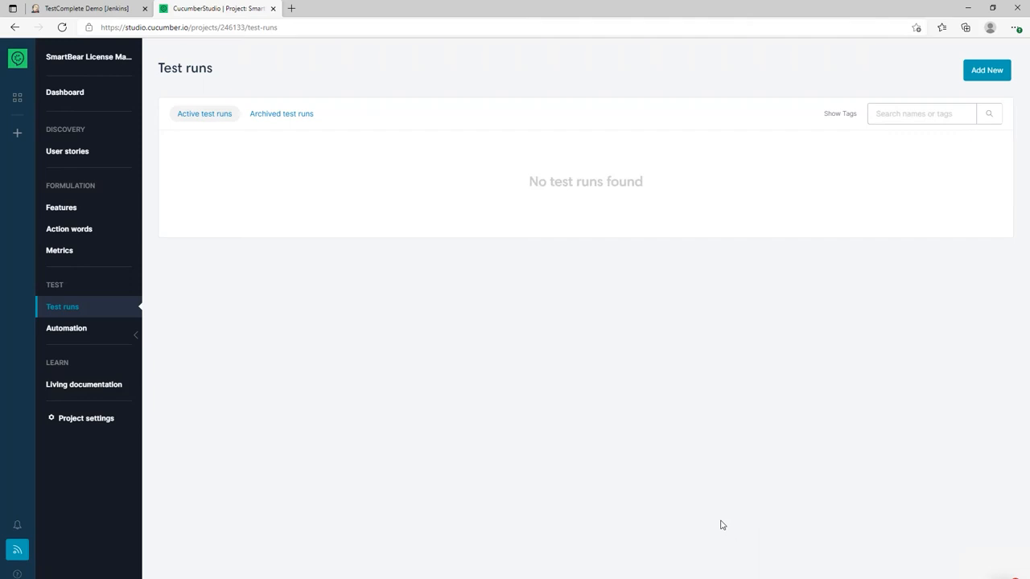
mouse_move(460, 412)
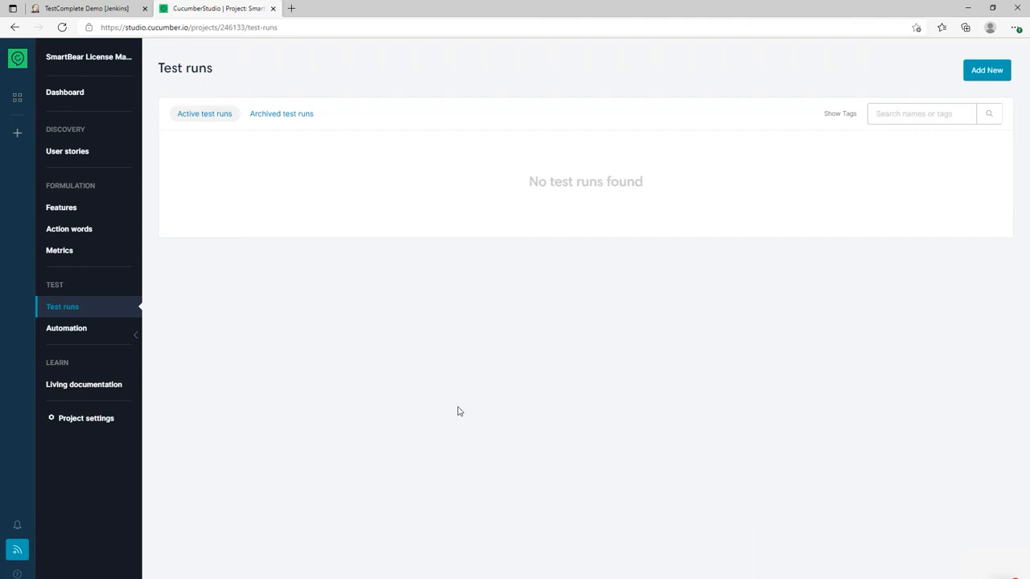
mouse_move(499, 290)
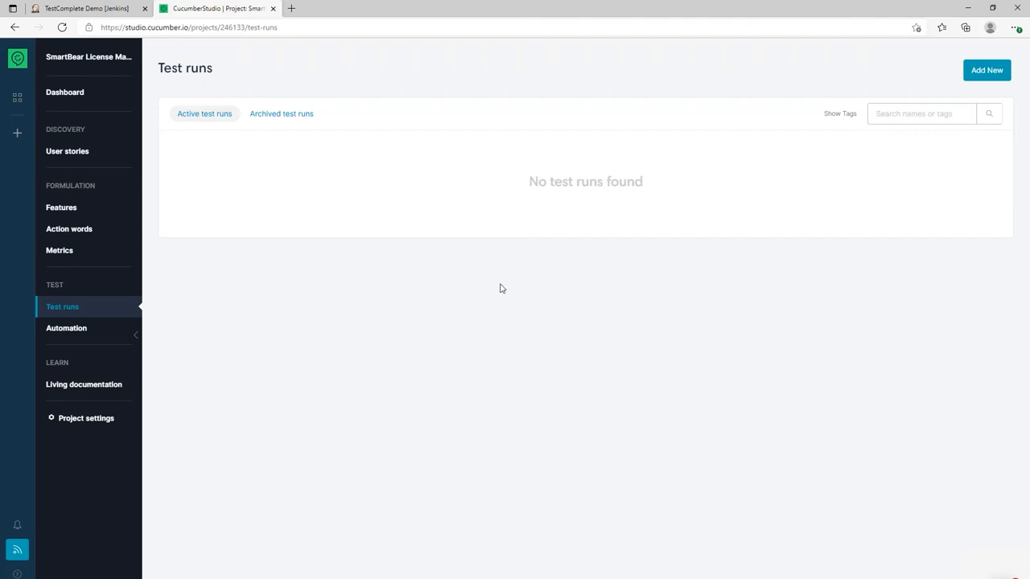
mouse_move(267, 180)
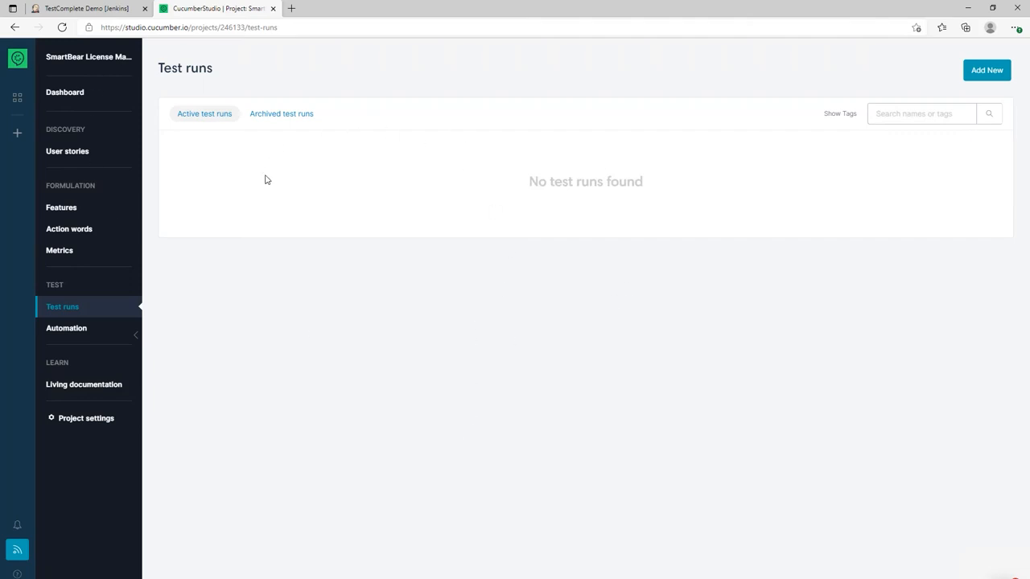
mouse_move(318, 229)
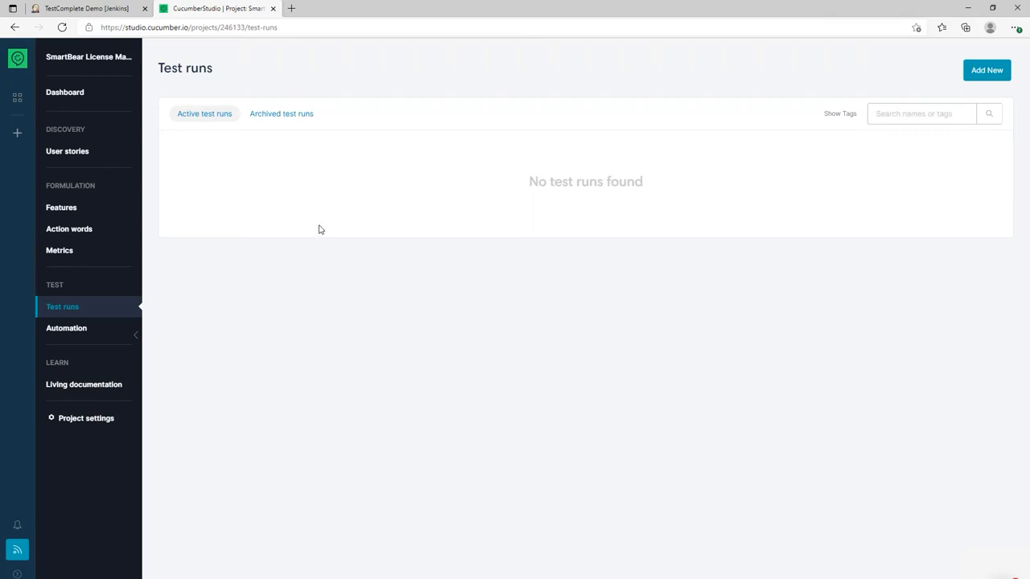
click(81, 8)
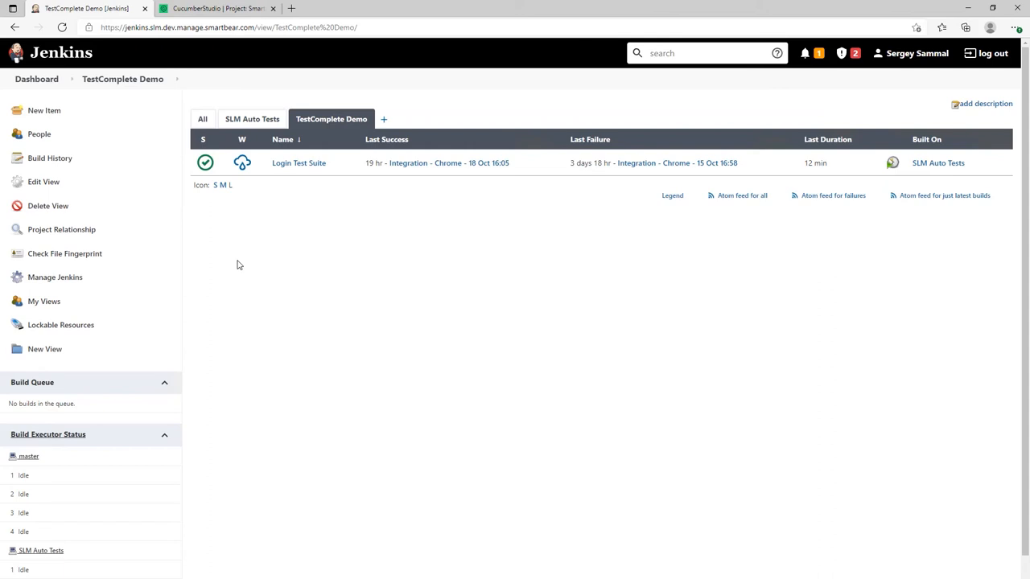
mouse_move(293, 270)
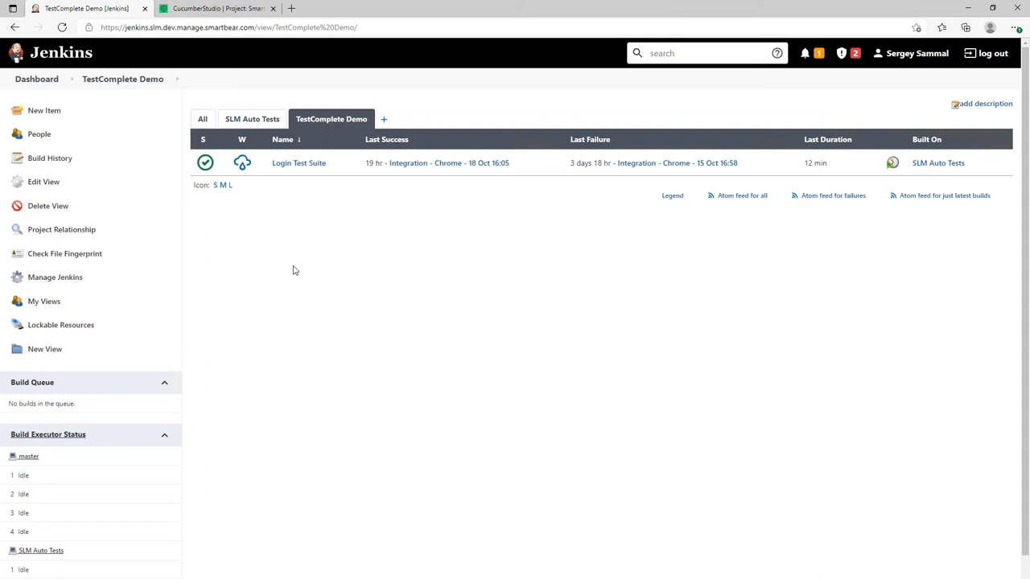
mouse_move(272, 259)
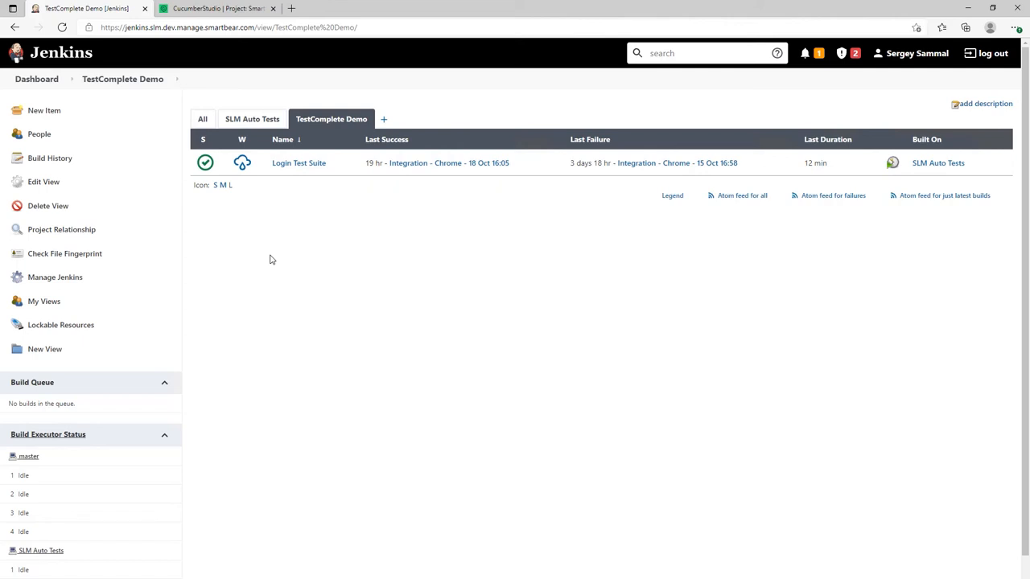
mouse_move(466, 267)
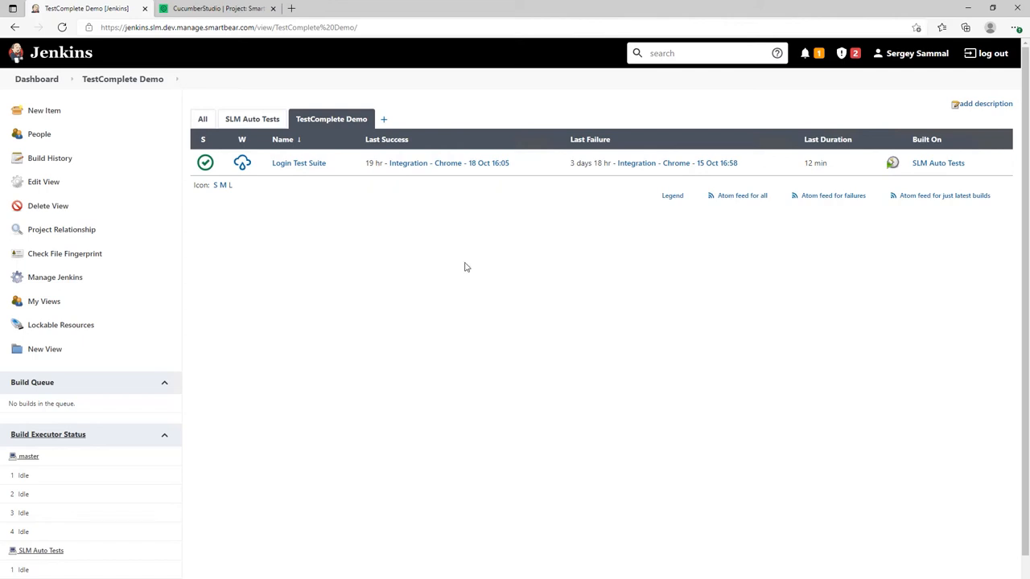
mouse_move(401, 242)
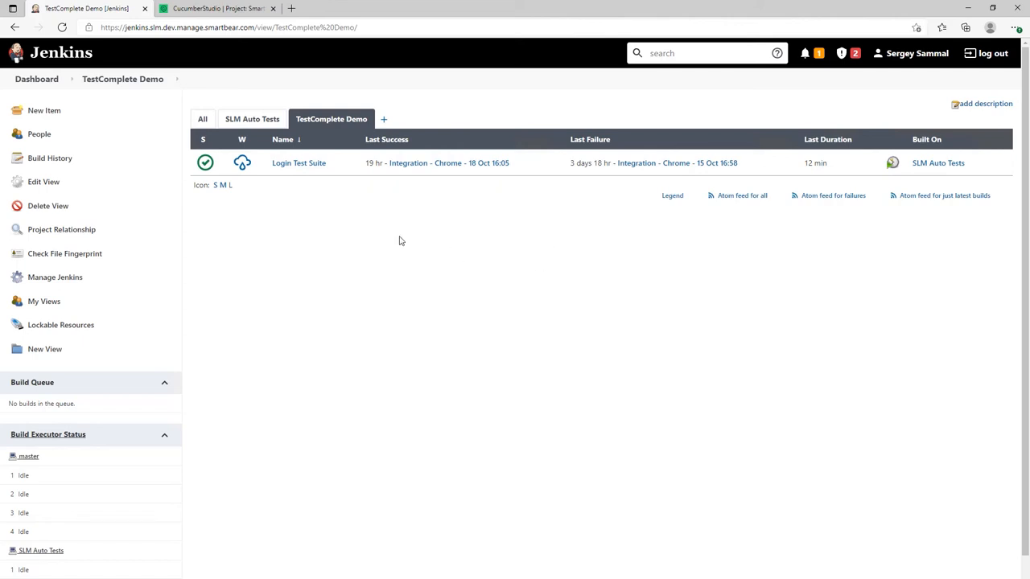
mouse_move(390, 238)
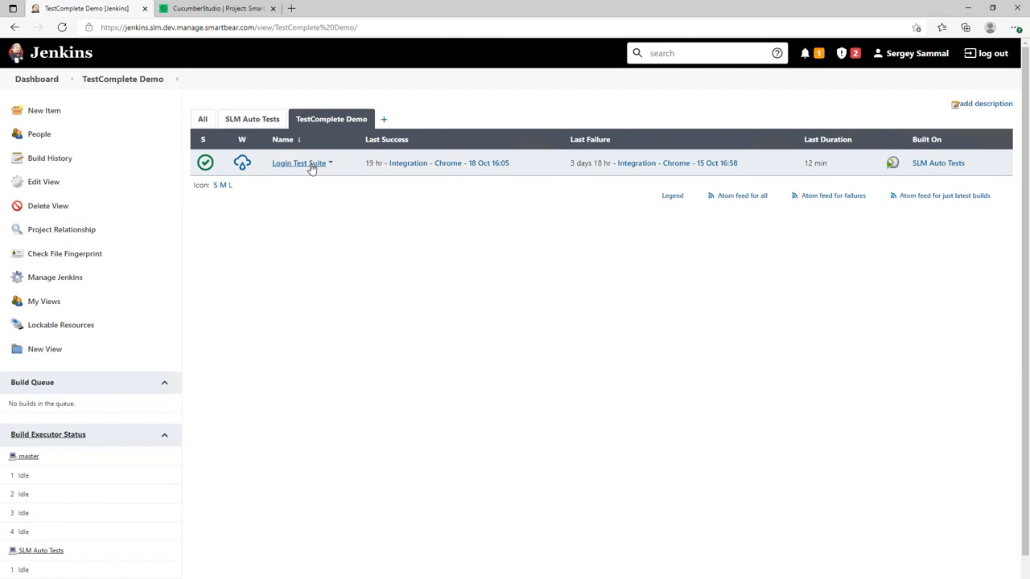
mouse_move(384, 246)
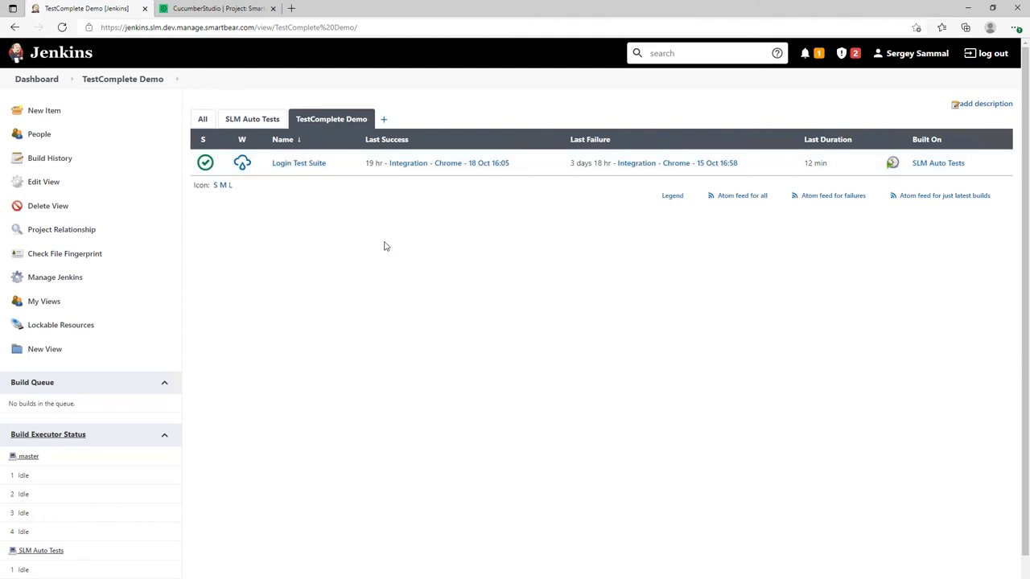
mouse_move(300, 162)
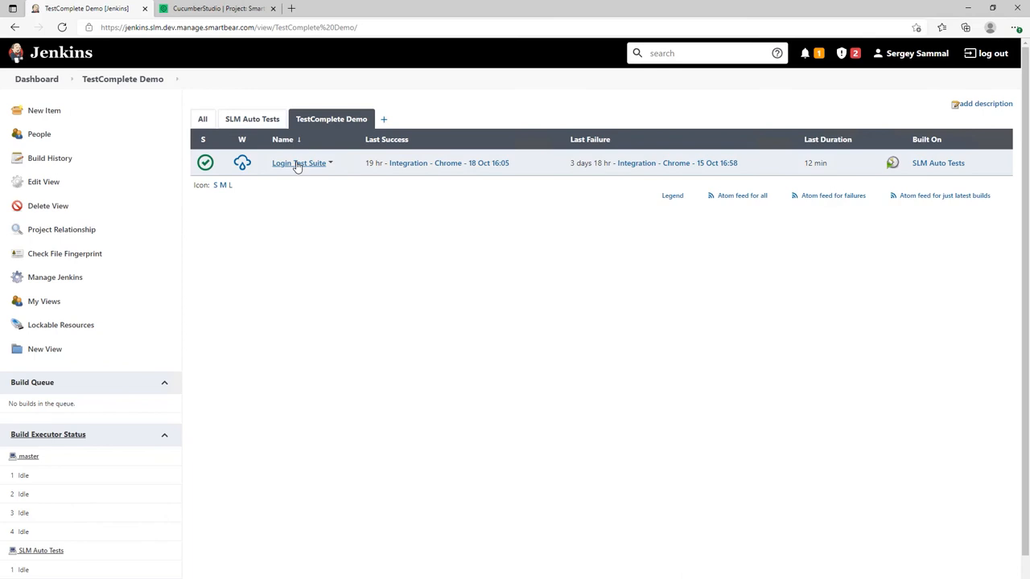
Launch a parameterized Login Test Suite build with the current date, producing build #5
click(297, 163)
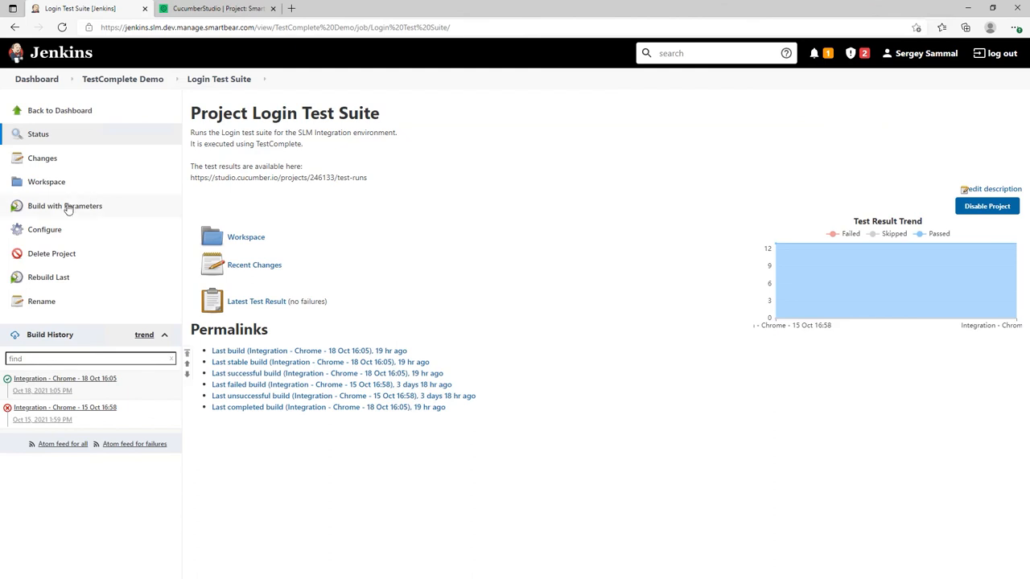
click(65, 206)
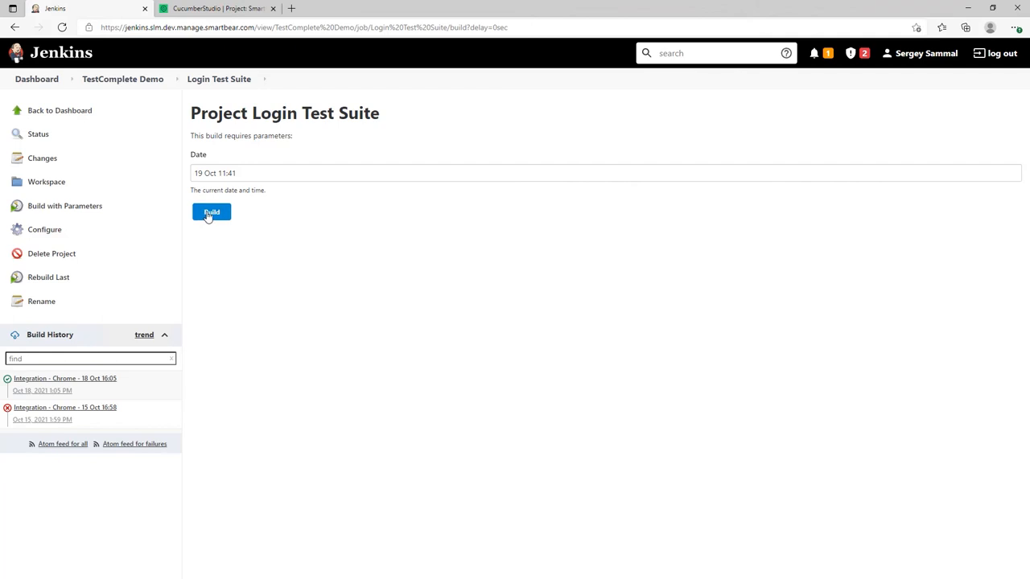
click(211, 213)
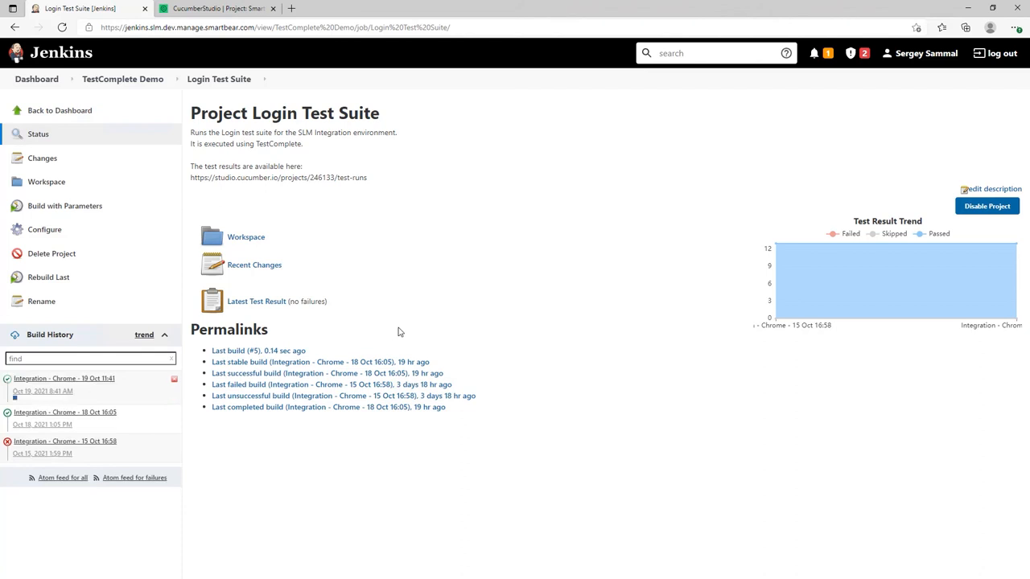
mouse_move(384, 326)
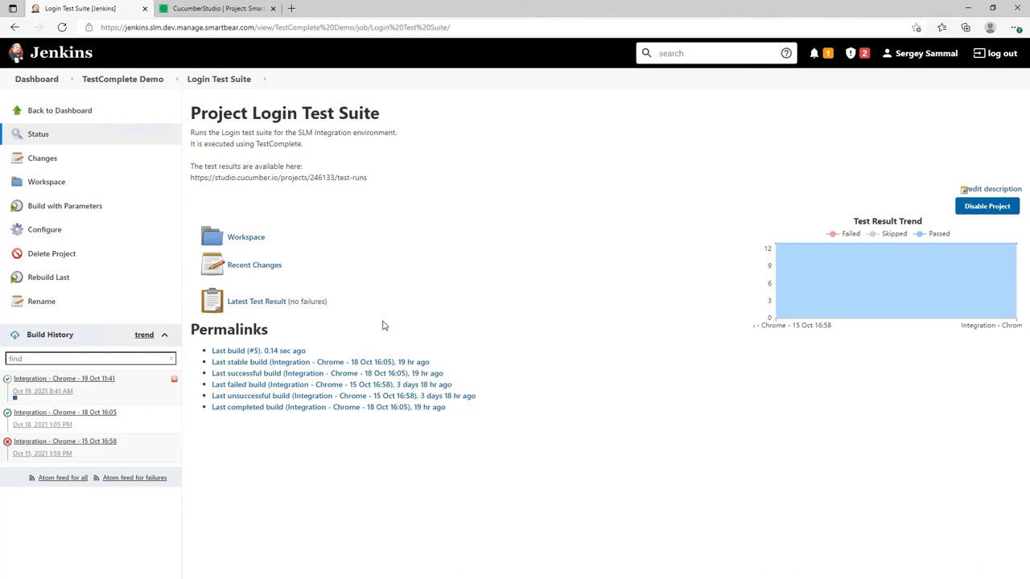
mouse_move(357, 325)
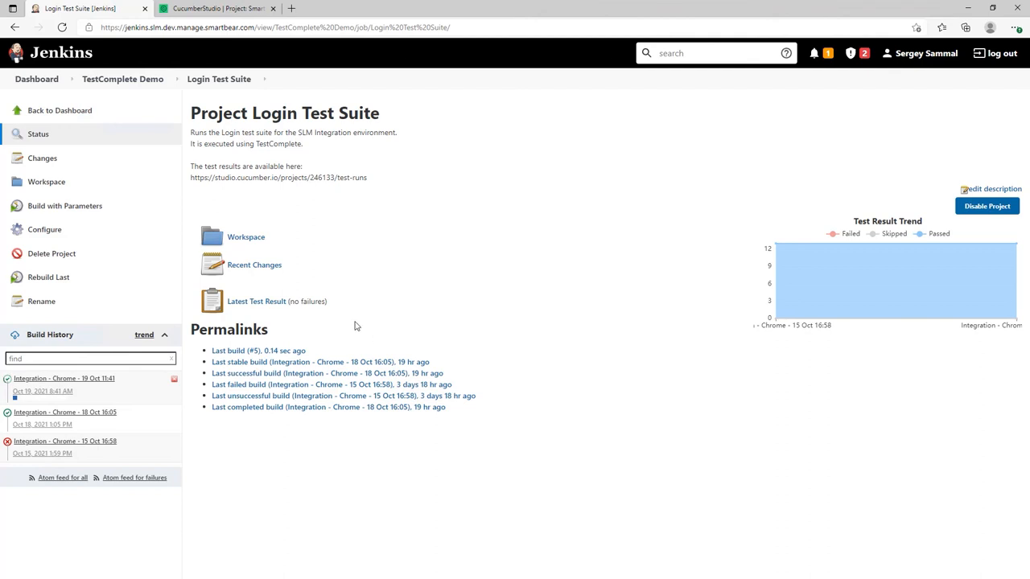
mouse_move(380, 330)
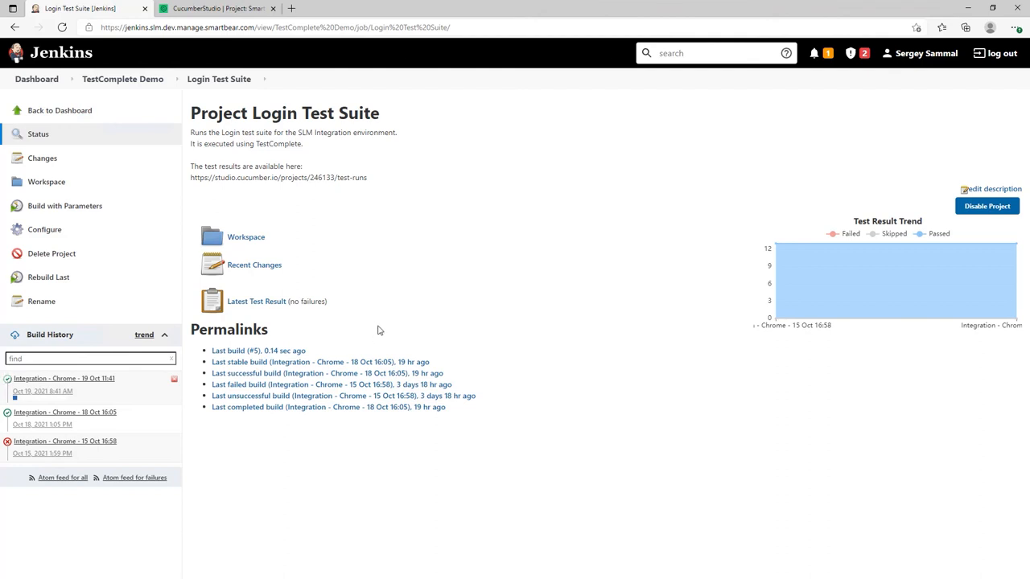
mouse_move(325, 323)
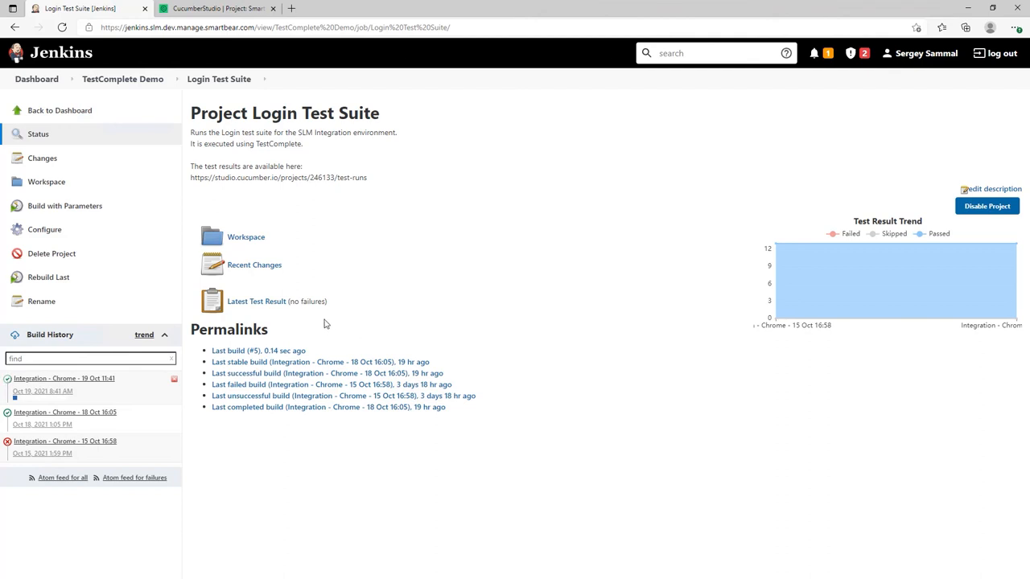
mouse_move(293, 318)
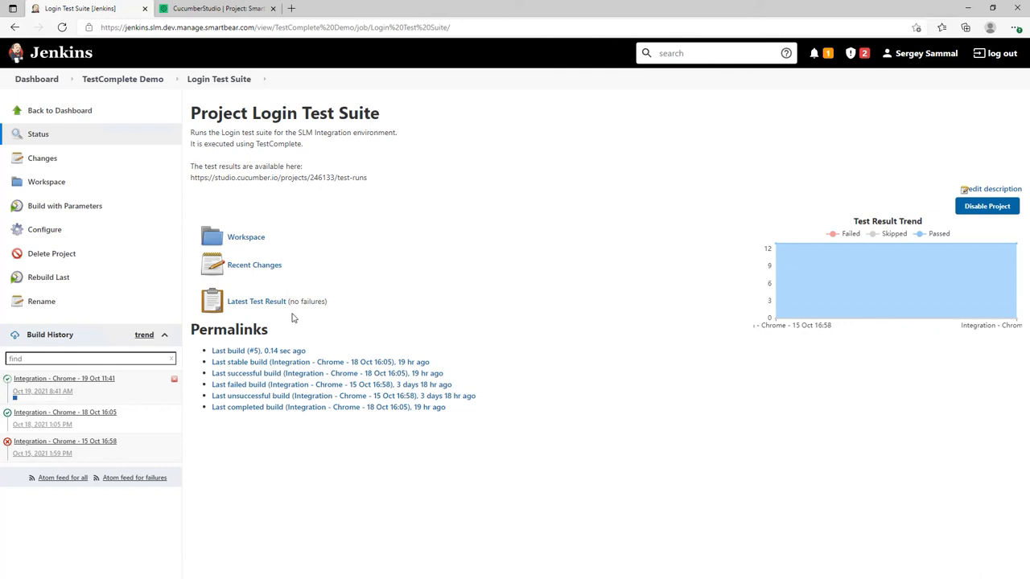
mouse_move(281, 229)
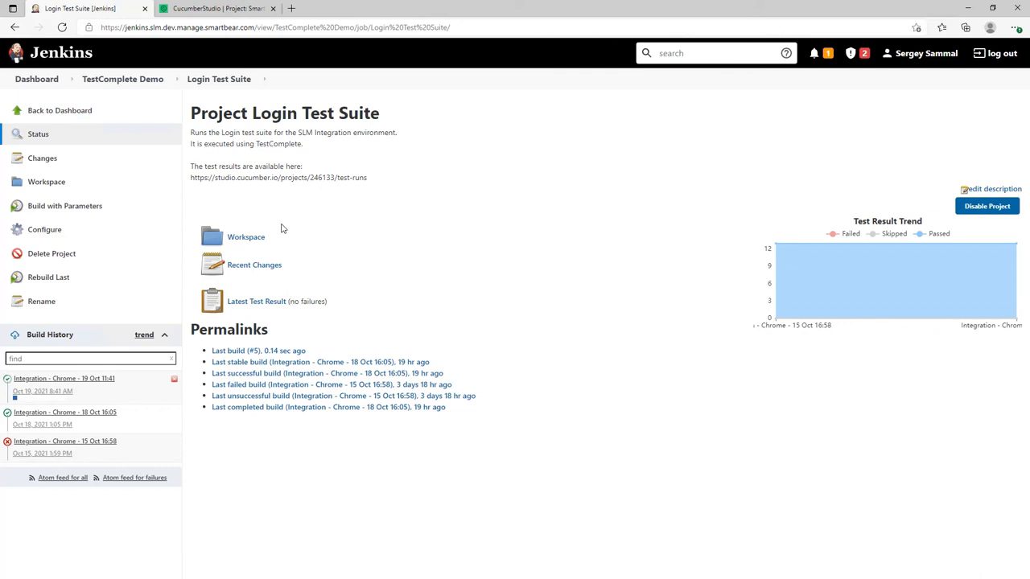
mouse_move(183, 282)
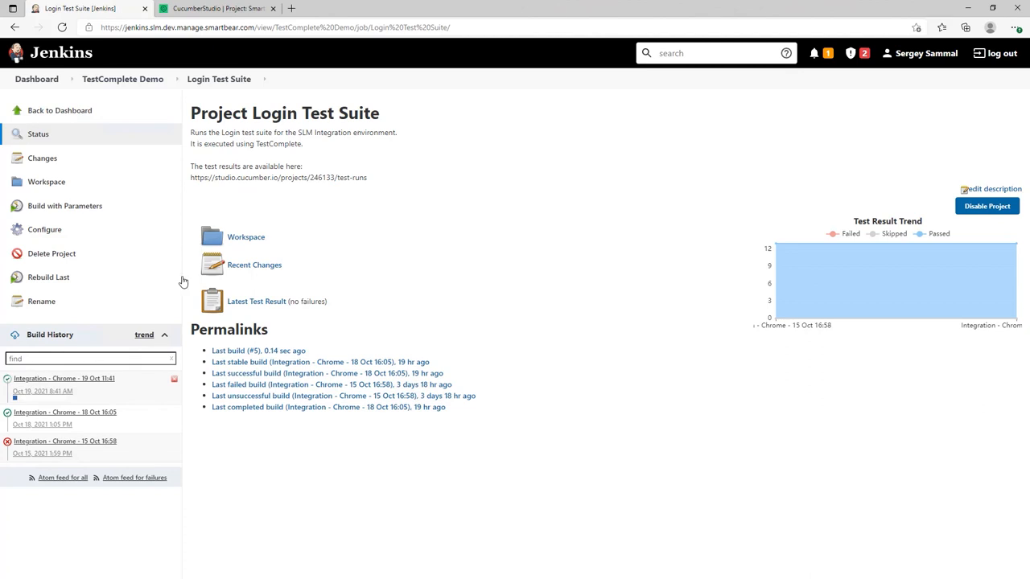
mouse_move(68, 393)
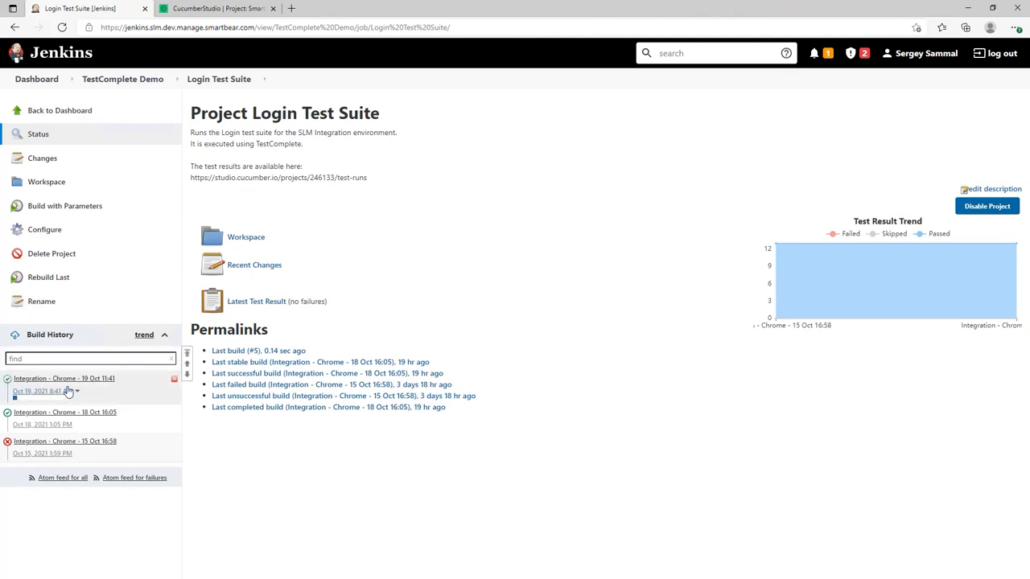
mouse_move(218, 8)
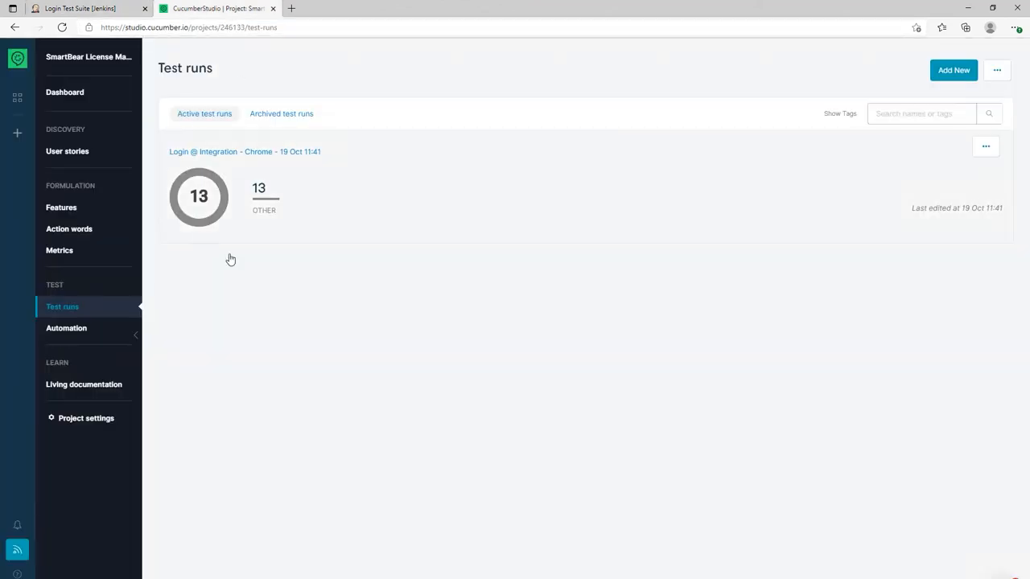
mouse_move(325, 267)
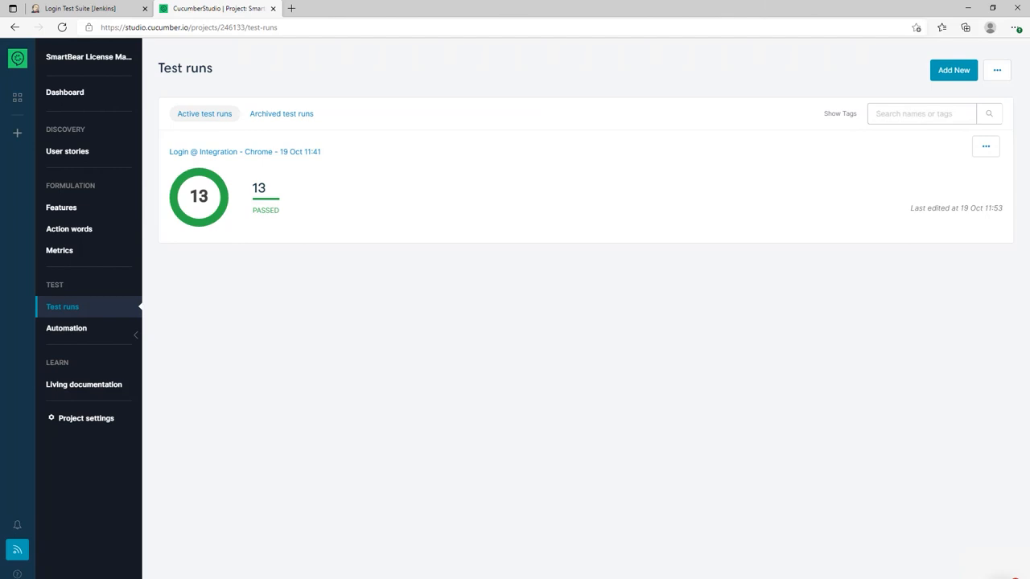
mouse_move(882, 361)
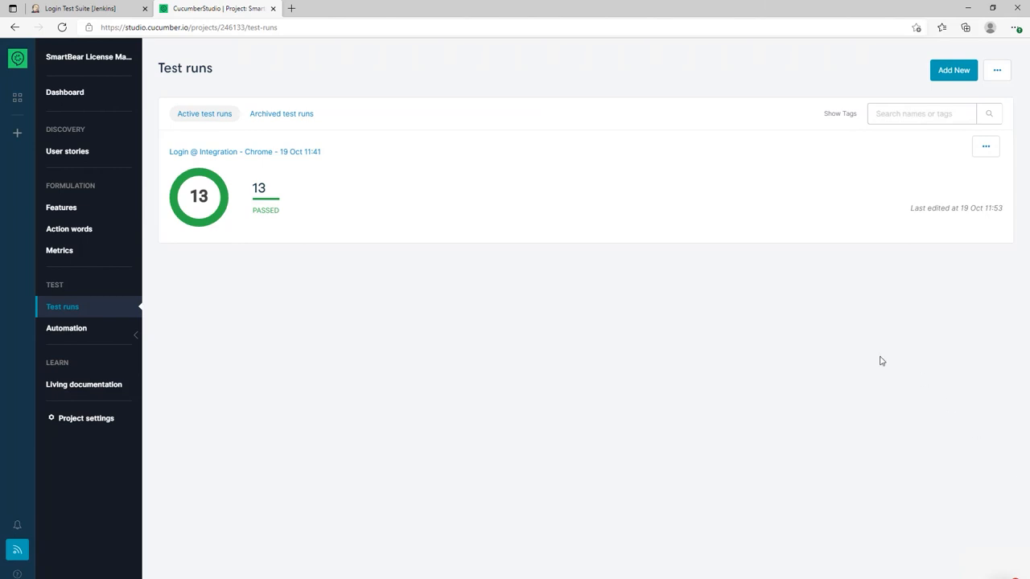
Expand all passed tests in the Login @ Integration - Chrome run, then return to the Jenkins job page
click(245, 152)
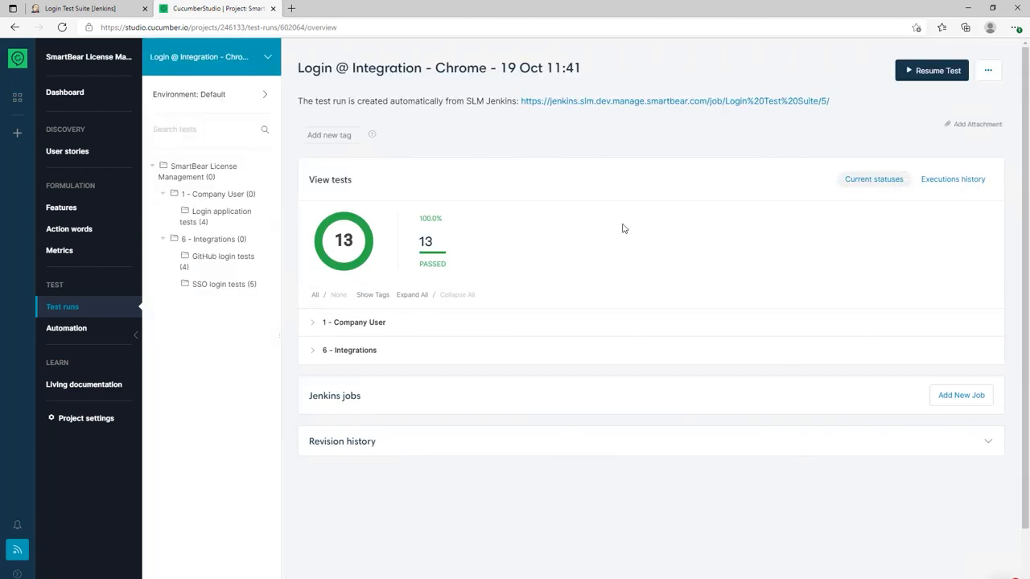
click(412, 295)
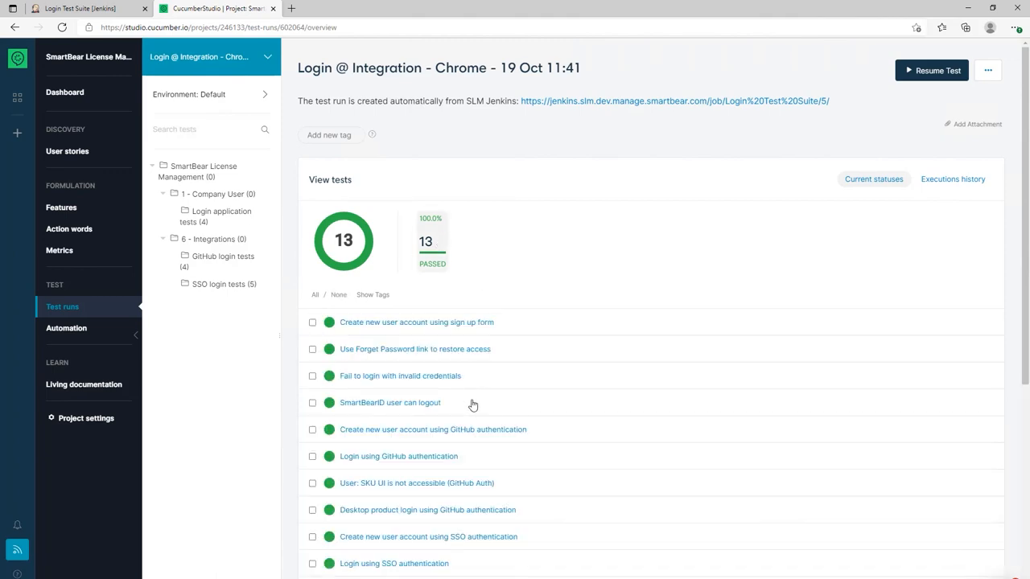
mouse_move(288, 180)
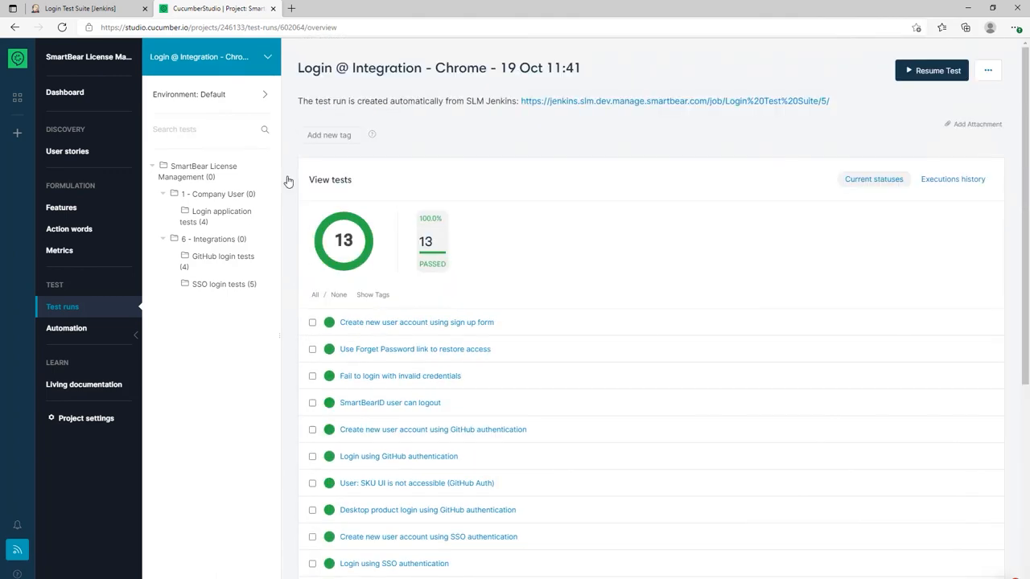
click(77, 8)
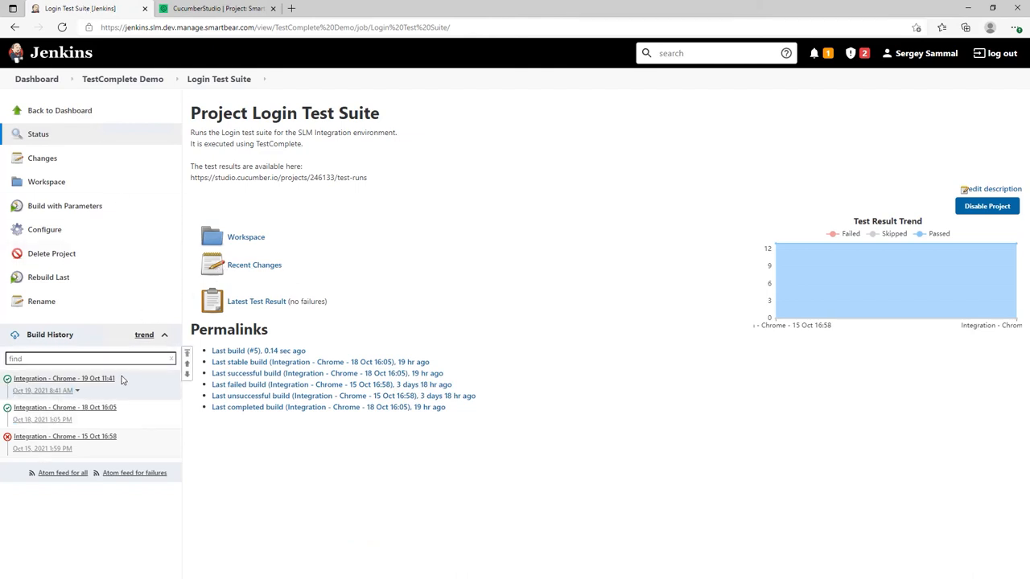
mouse_move(124, 393)
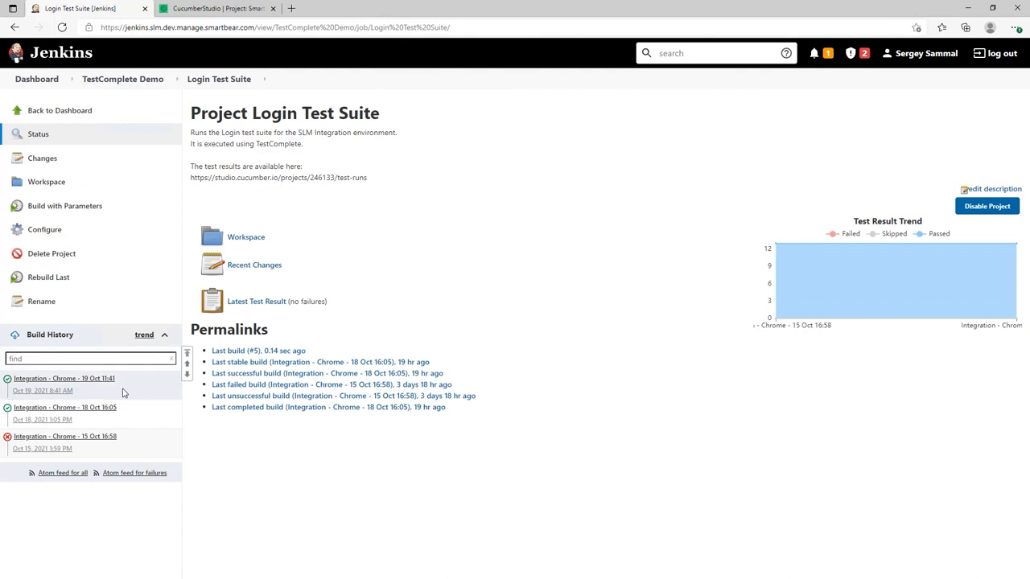
mouse_move(277, 351)
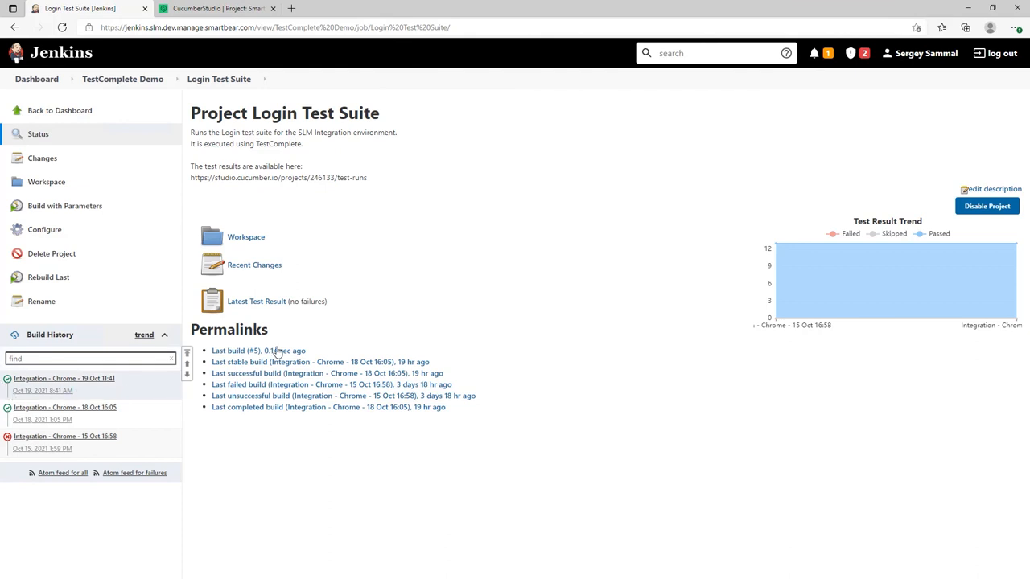
mouse_move(657, 301)
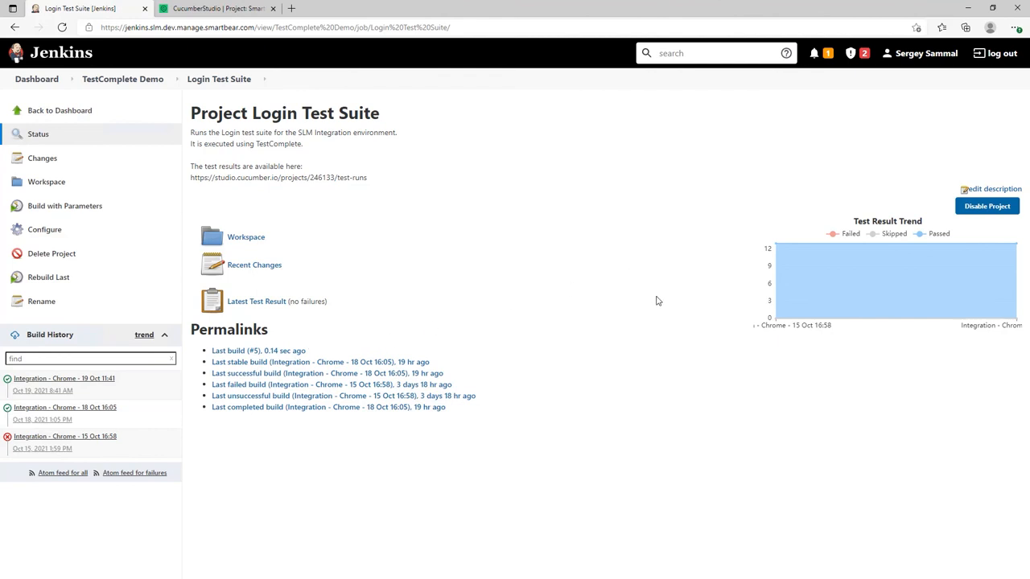
mouse_move(591, 290)
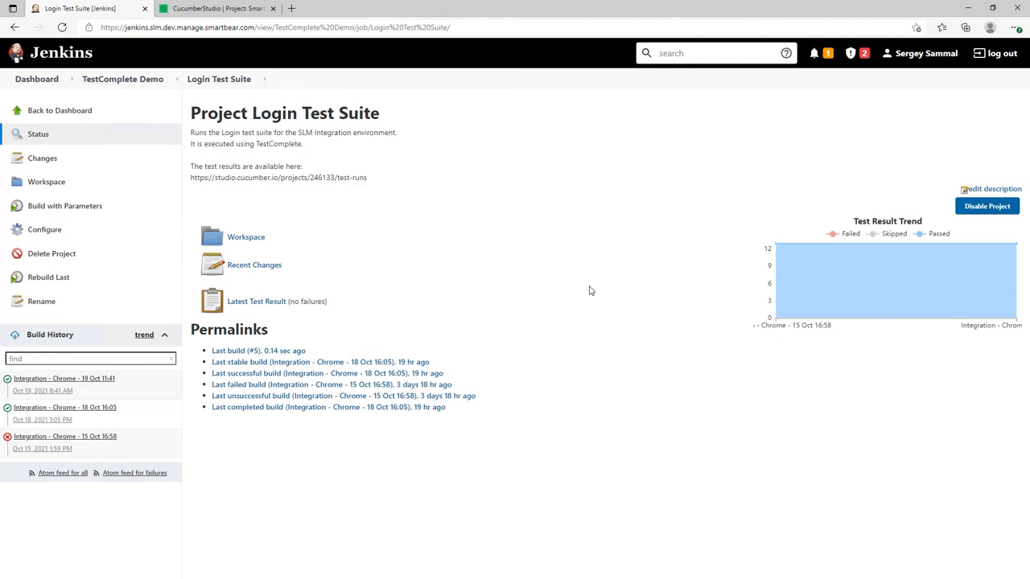
mouse_move(567, 289)
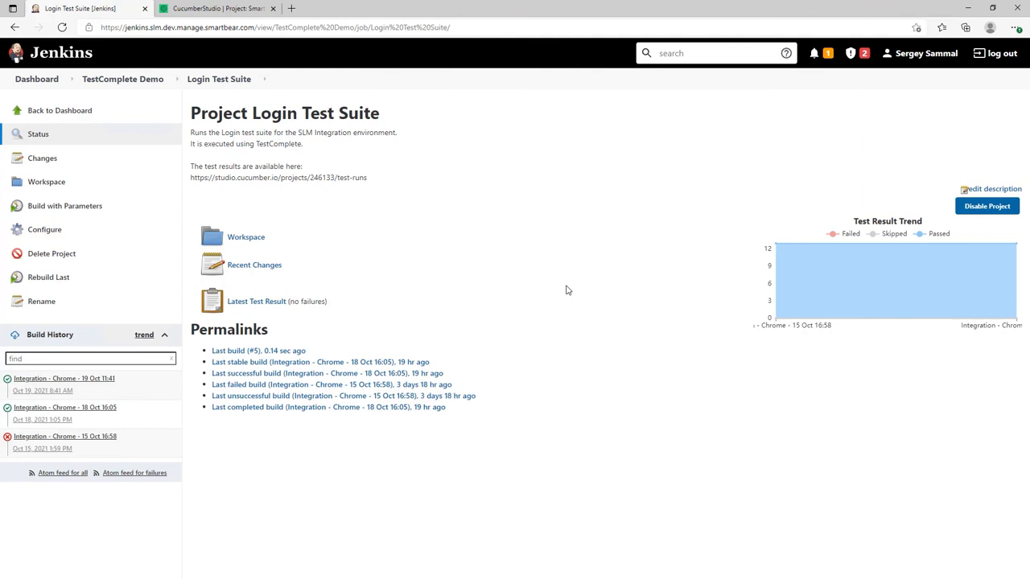
mouse_move(477, 292)
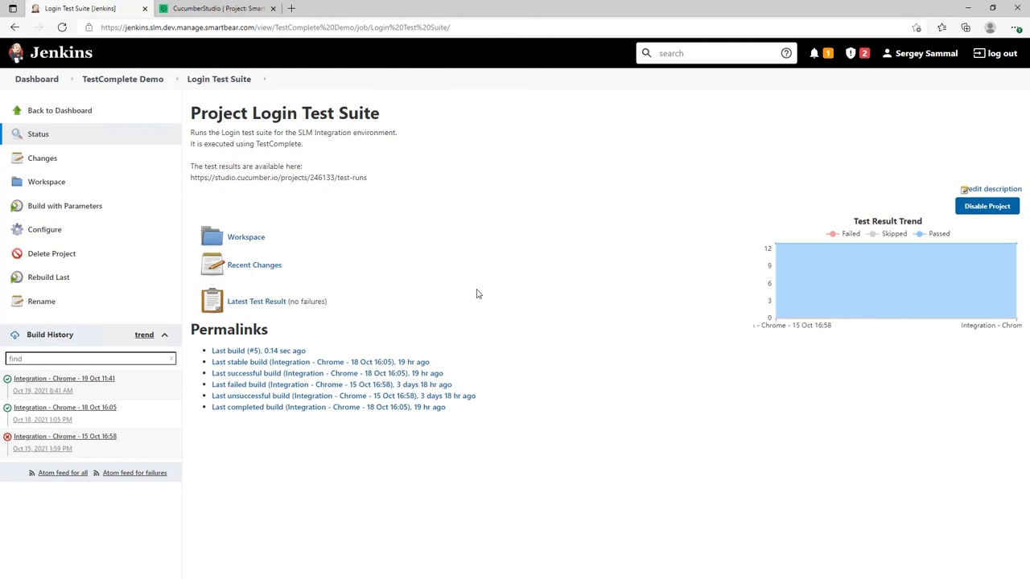
mouse_move(515, 309)
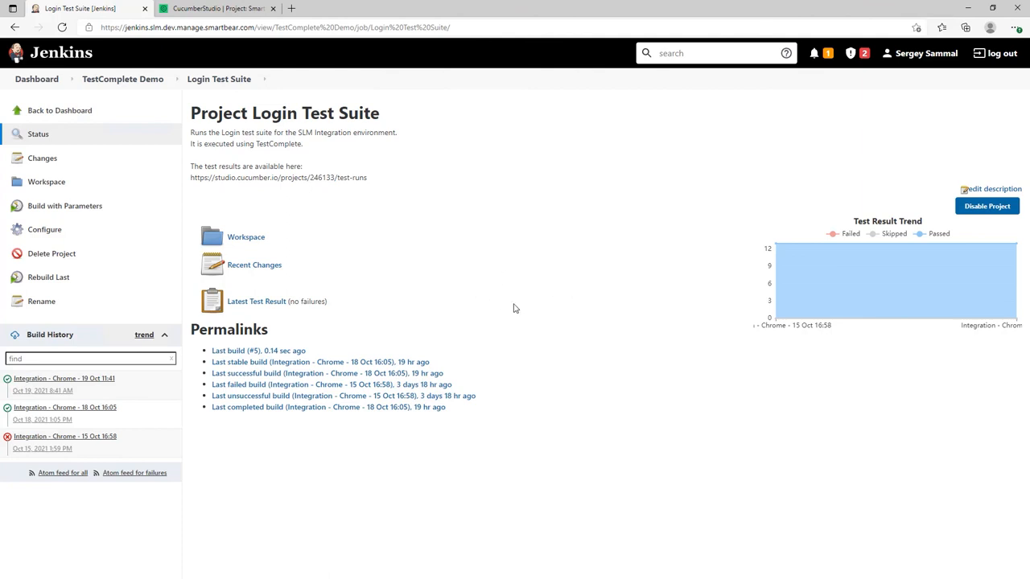